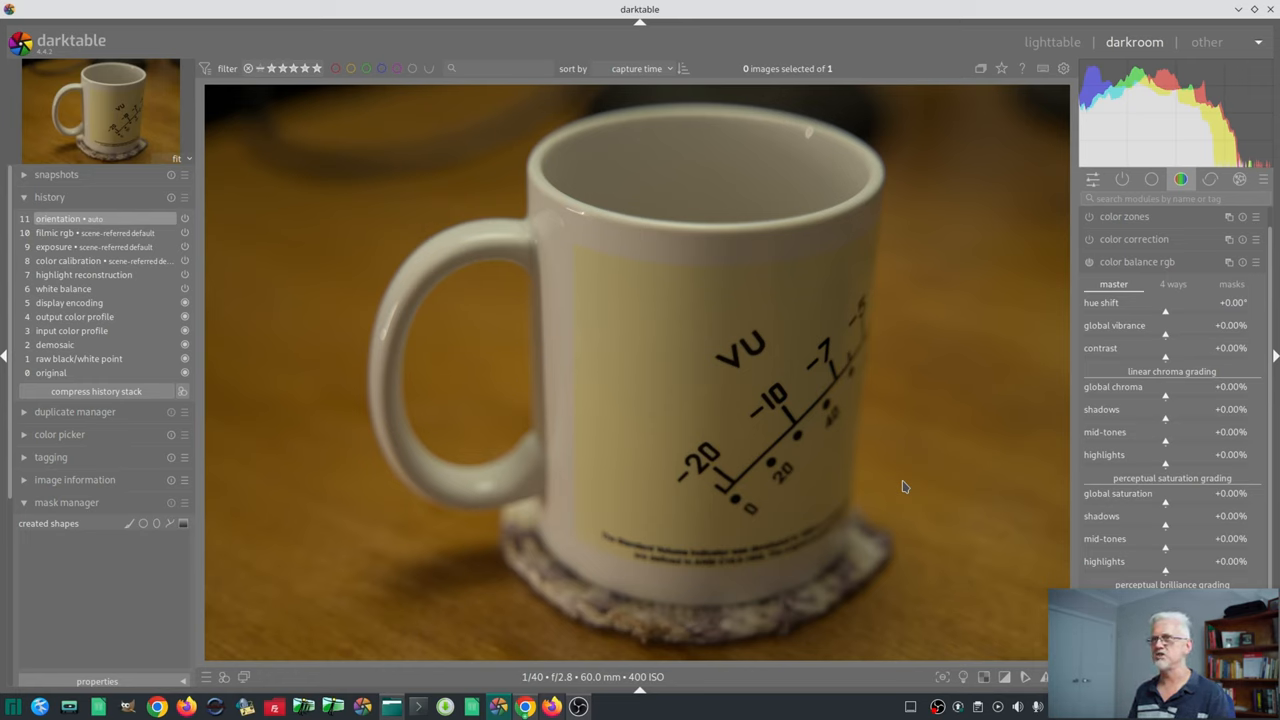
pyautogui.moveTo(624, 676)
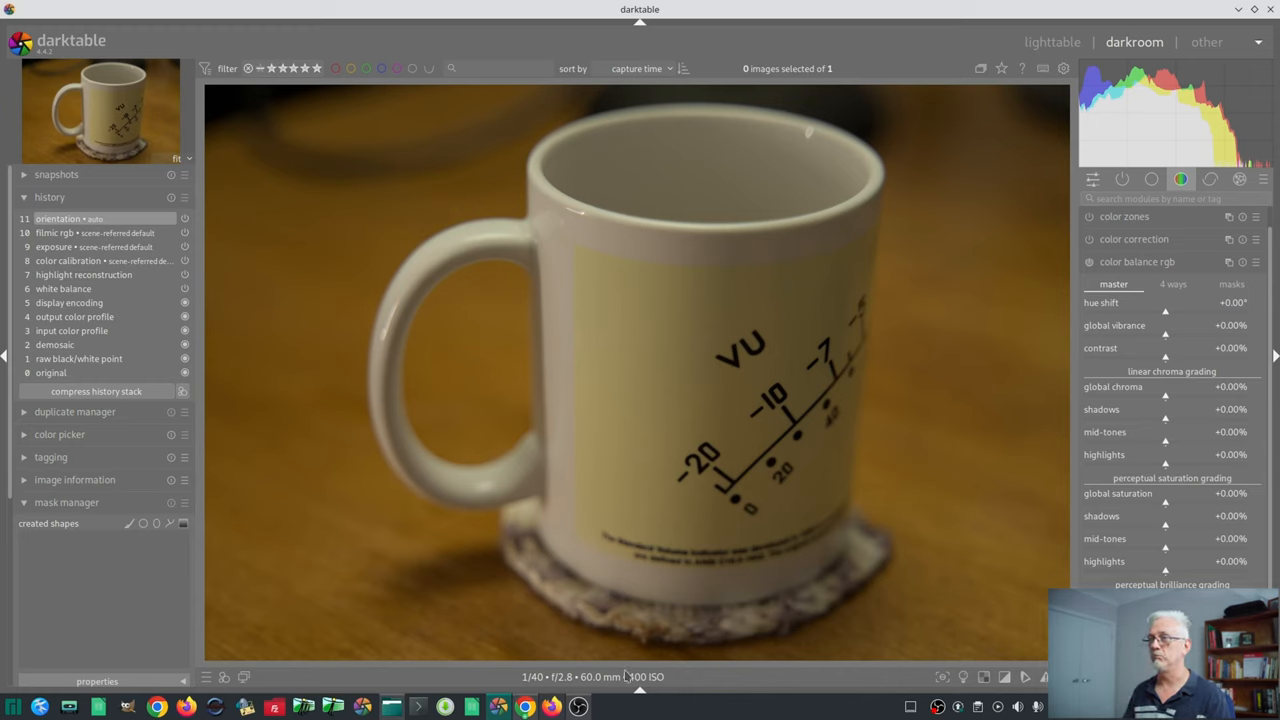
pyautogui.moveTo(784, 676)
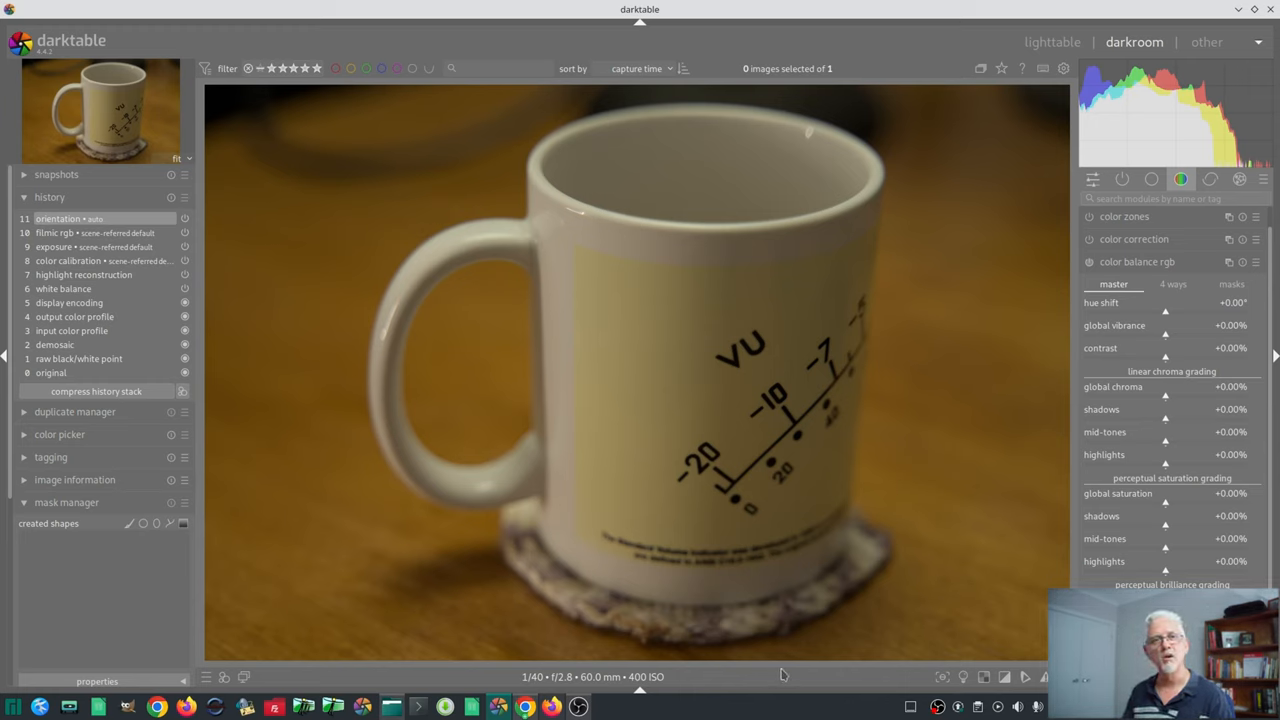
pyautogui.moveTo(1208, 542)
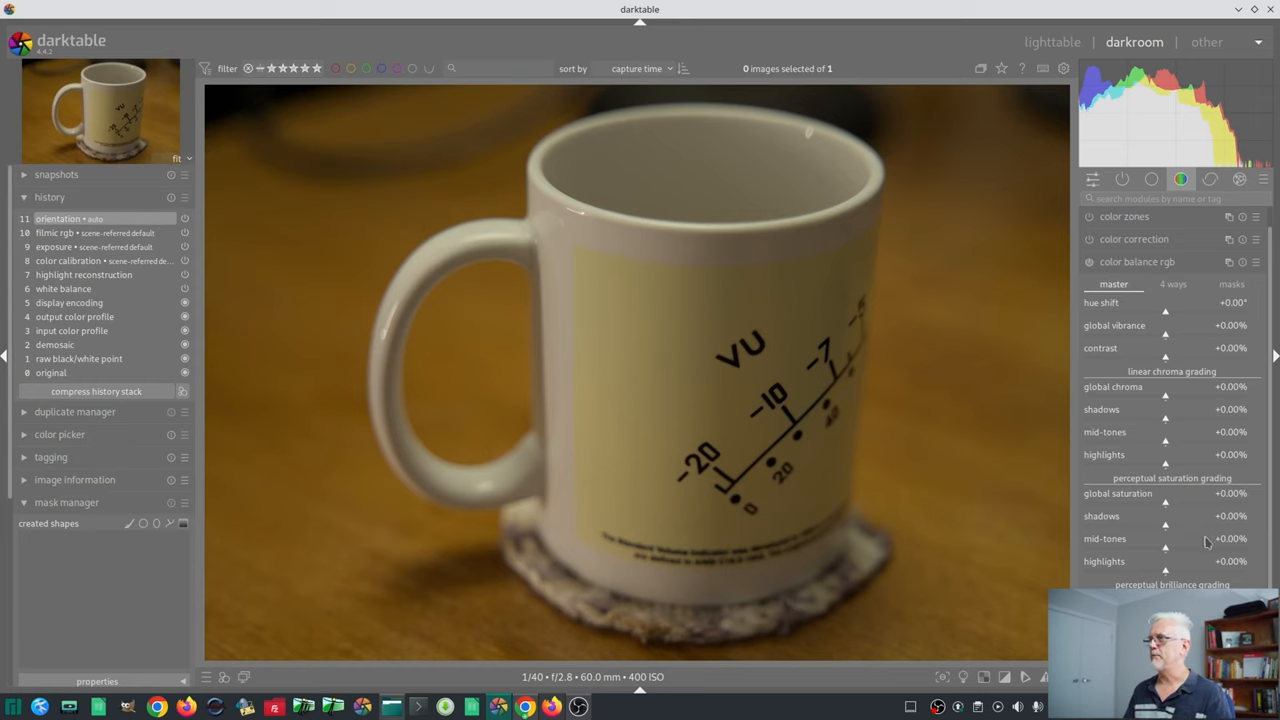
pyautogui.moveTo(1164, 514)
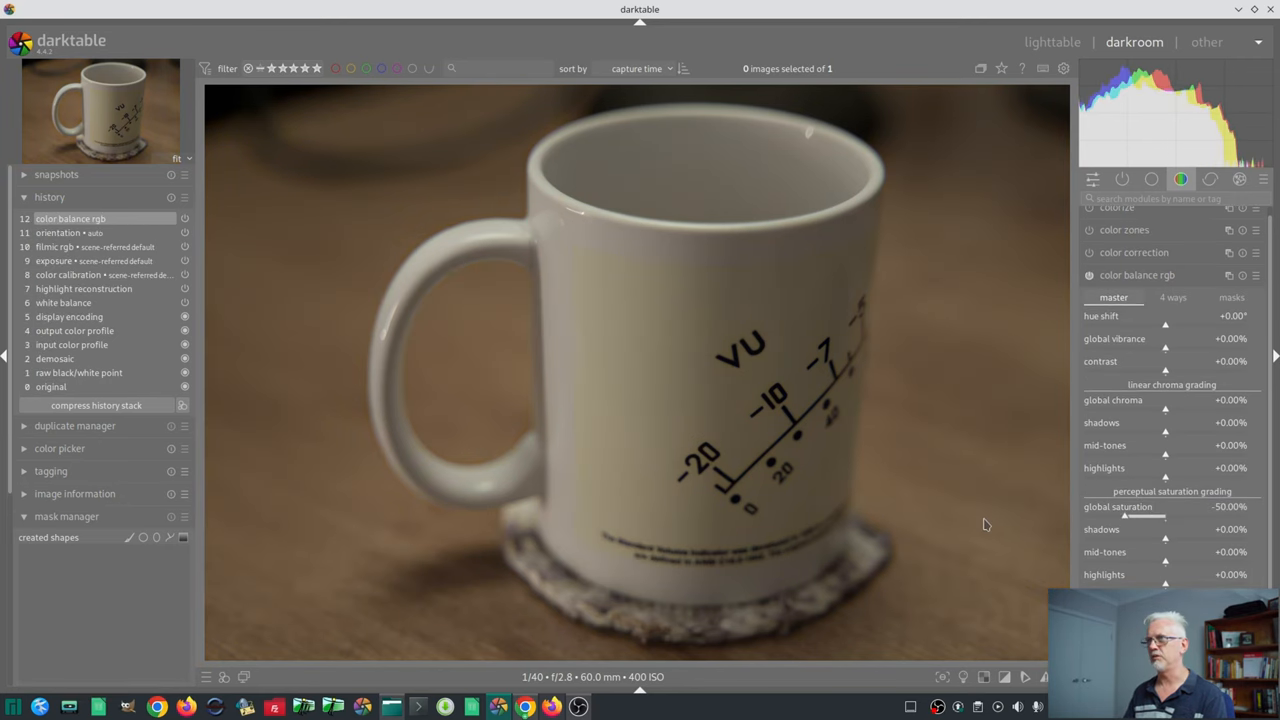
pyautogui.moveTo(1224, 368)
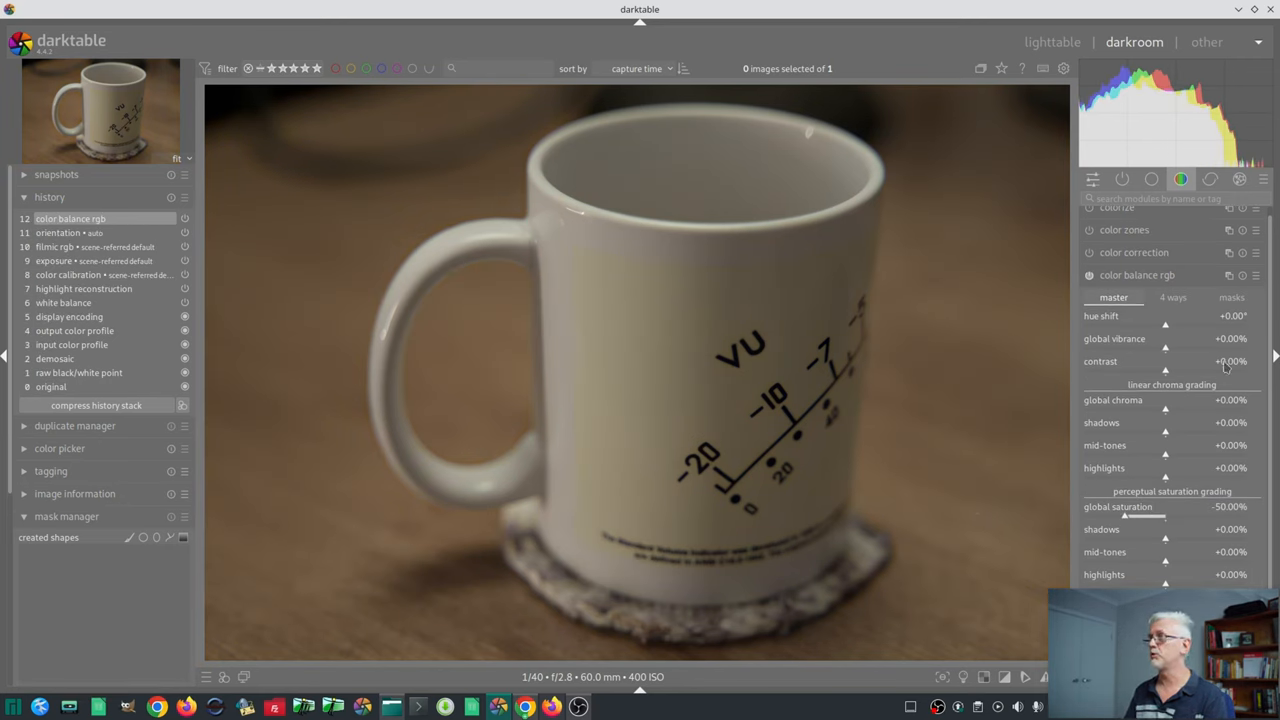
# - Start storing the current color balance rgb settings (-50% global saturation) as a new preset
pyautogui.click(1256, 276)
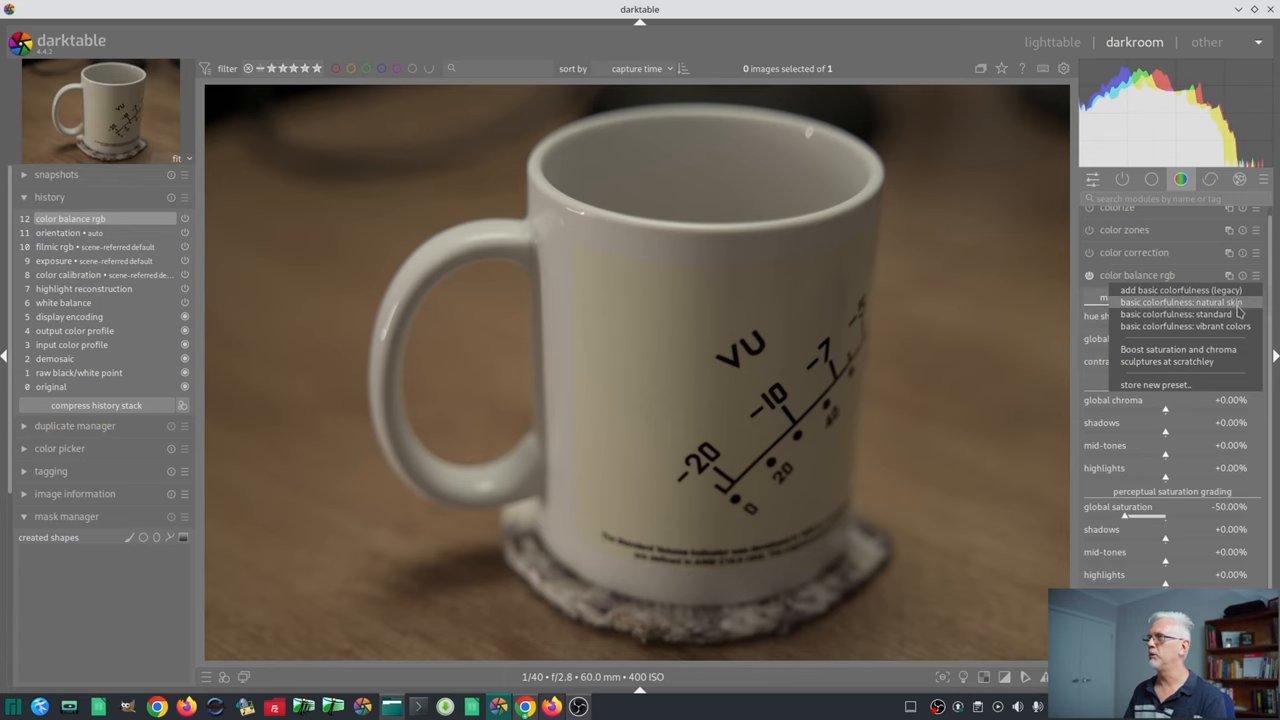
pyautogui.moveTo(1164, 388)
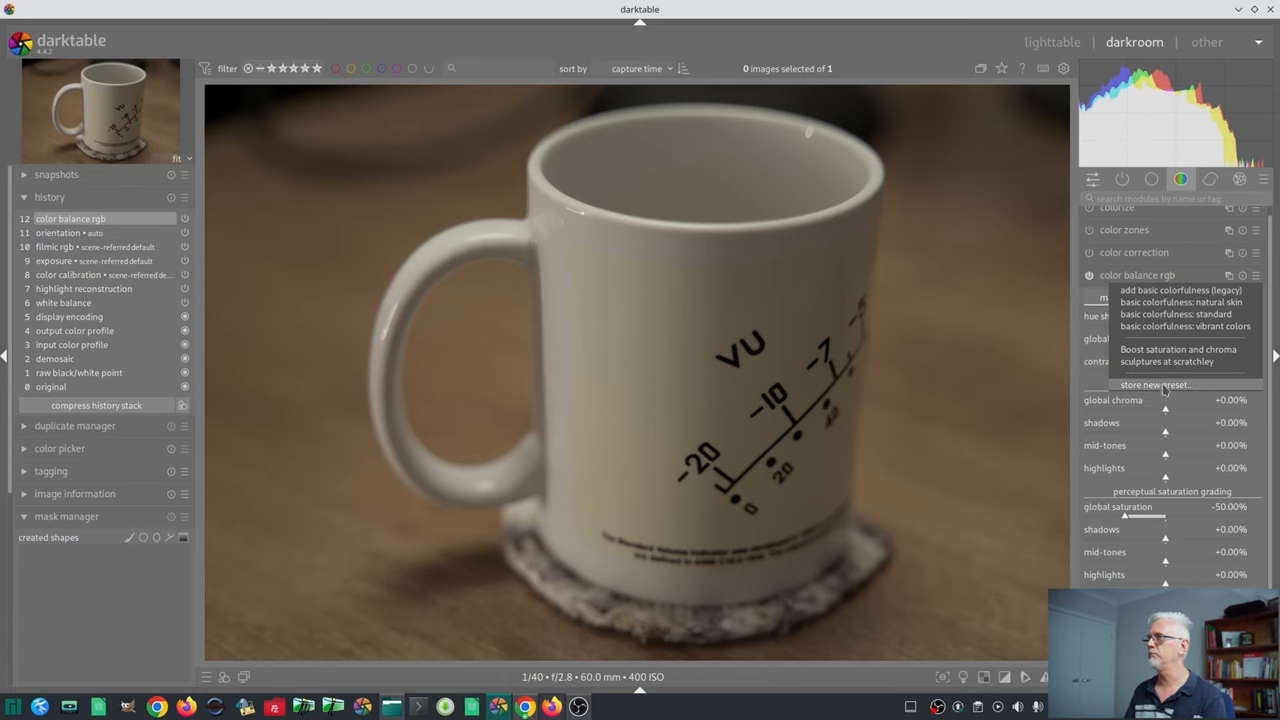
pyautogui.click(1156, 384)
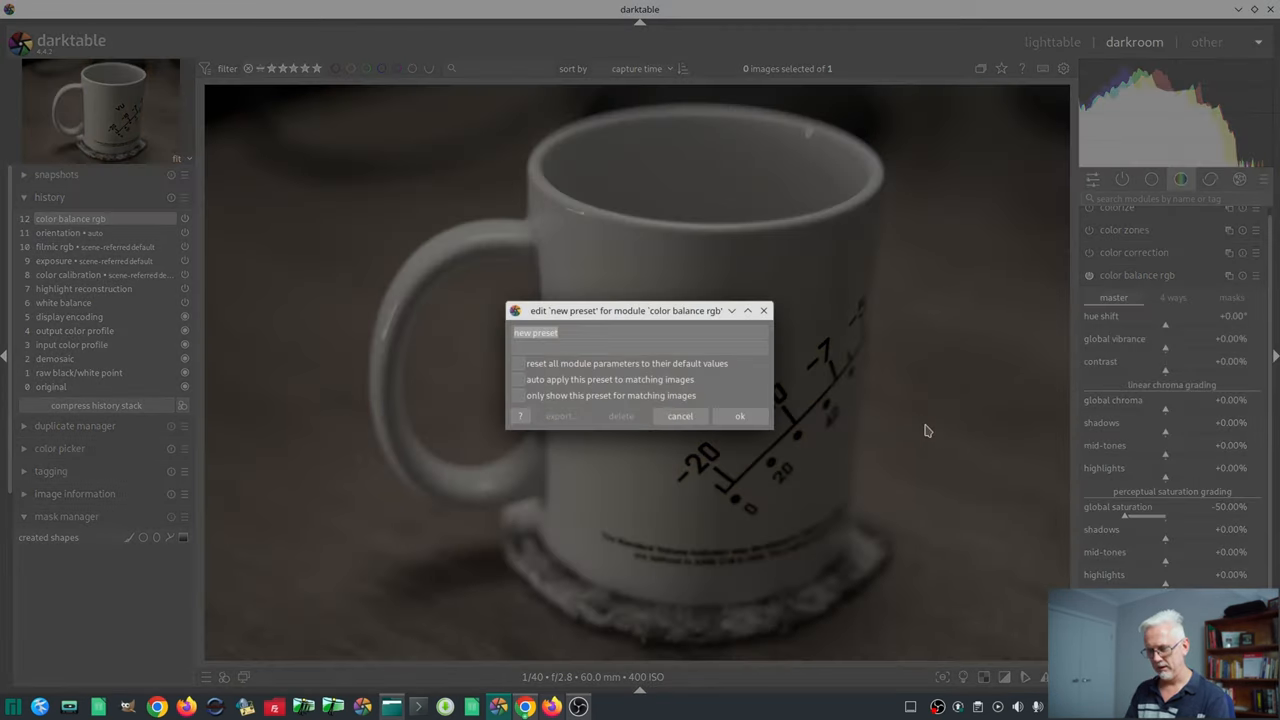
# - Name the preset 'Sat -50' and enable auto-apply to matching images
pyautogui.write('Sat -50')
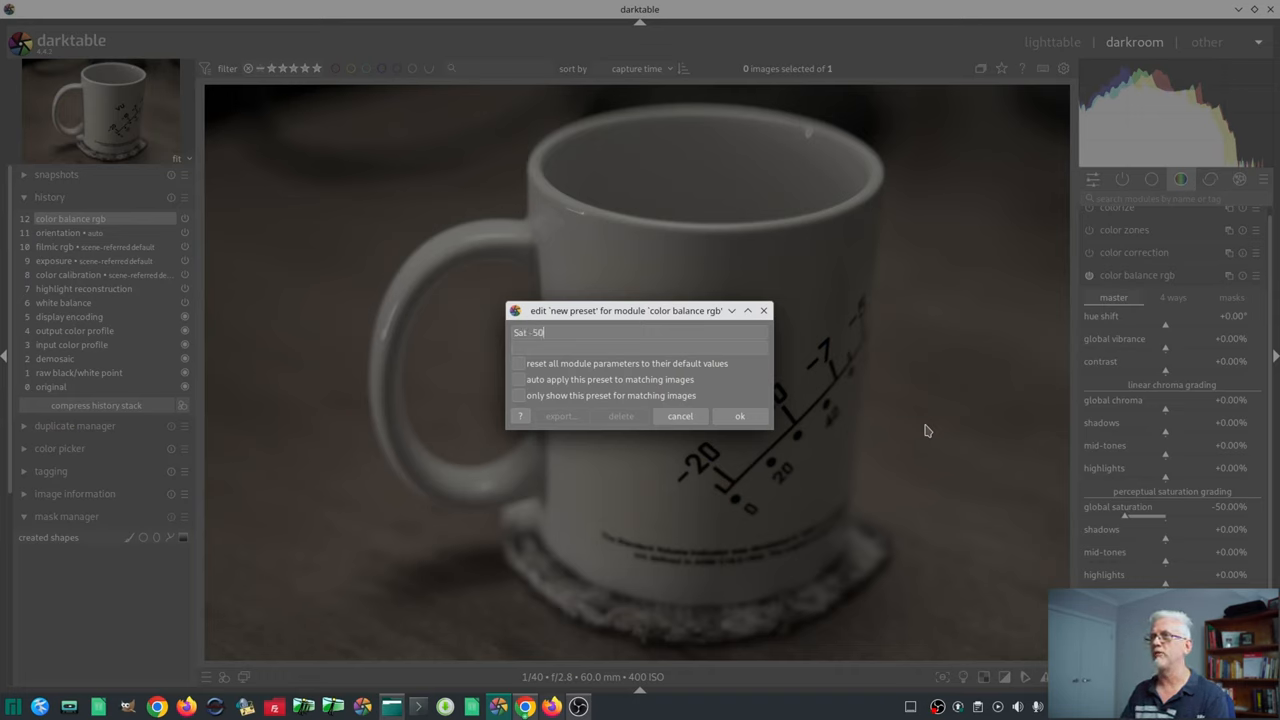
pyautogui.click(520, 380)
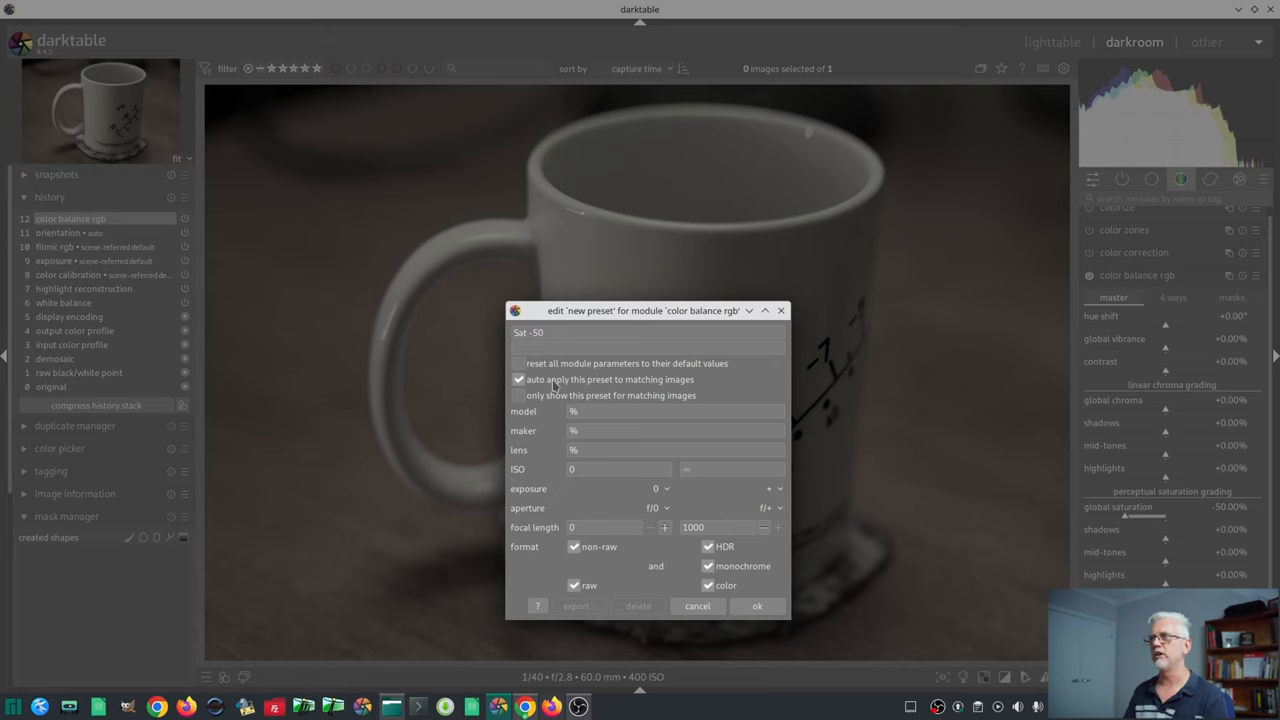
pyautogui.moveTo(628, 436)
pyautogui.write('ILCE-7M3')
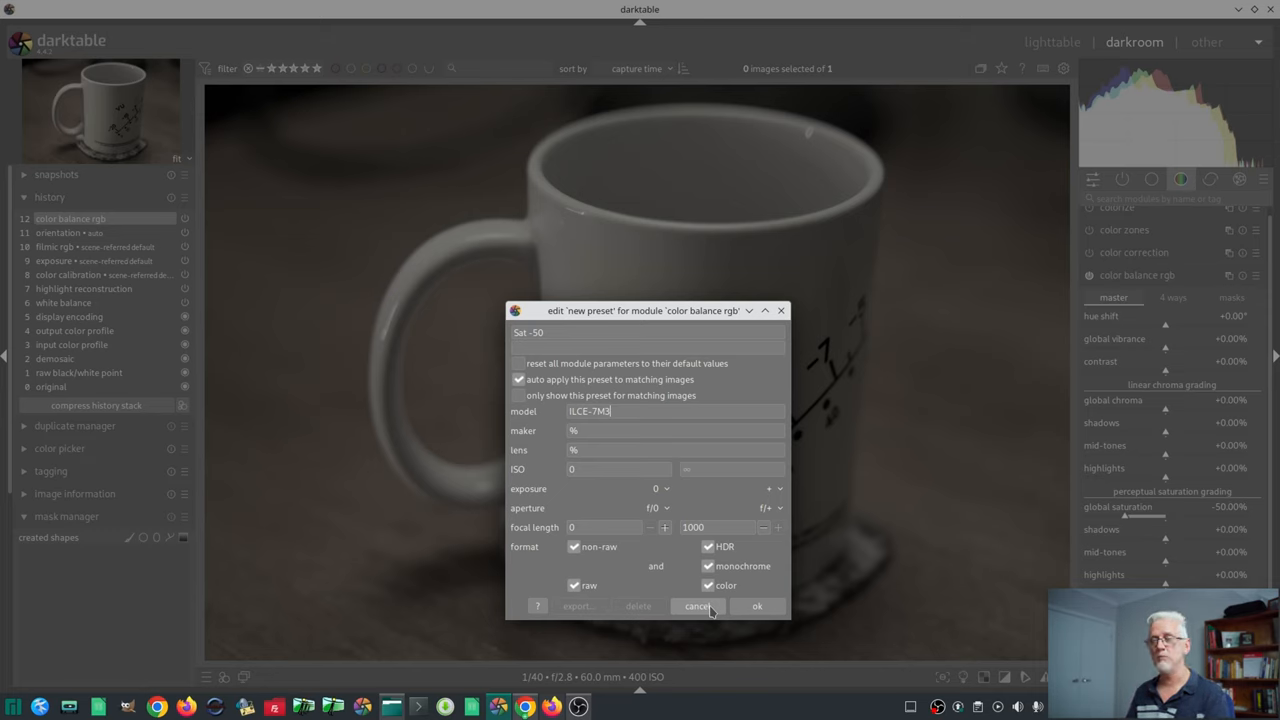
pyautogui.moveTo(640, 444)
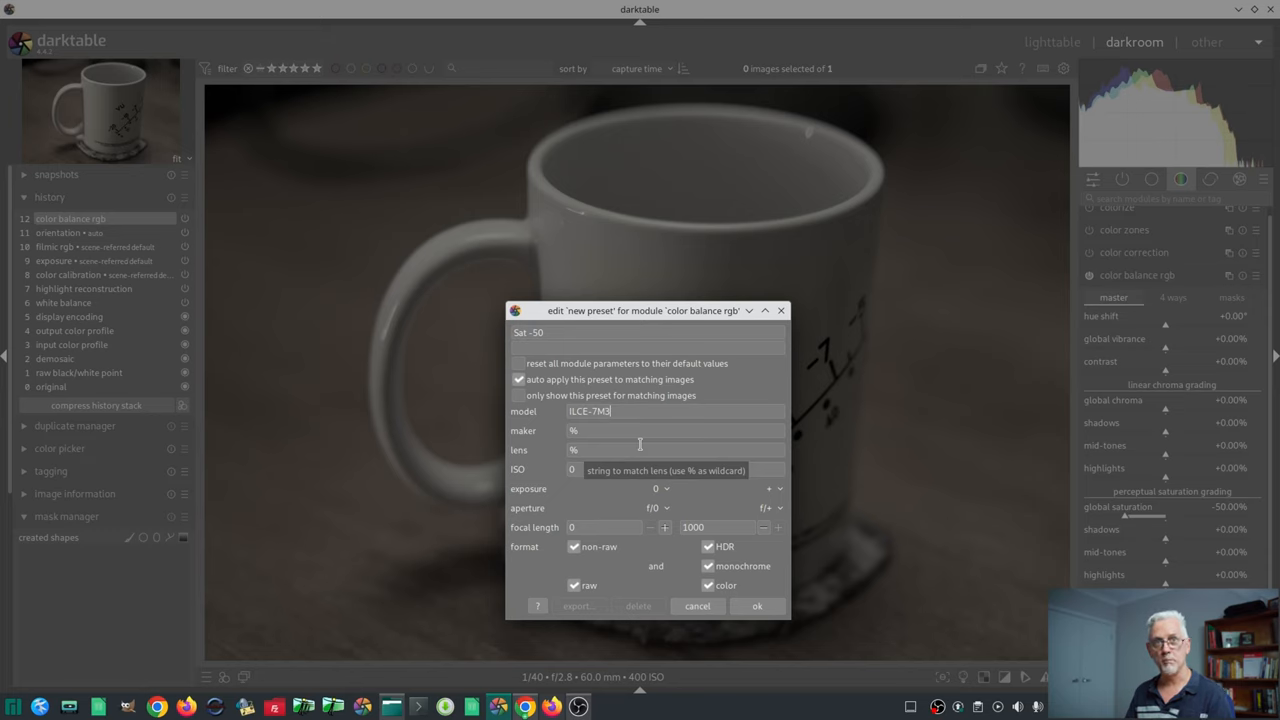
pyautogui.moveTo(608, 448)
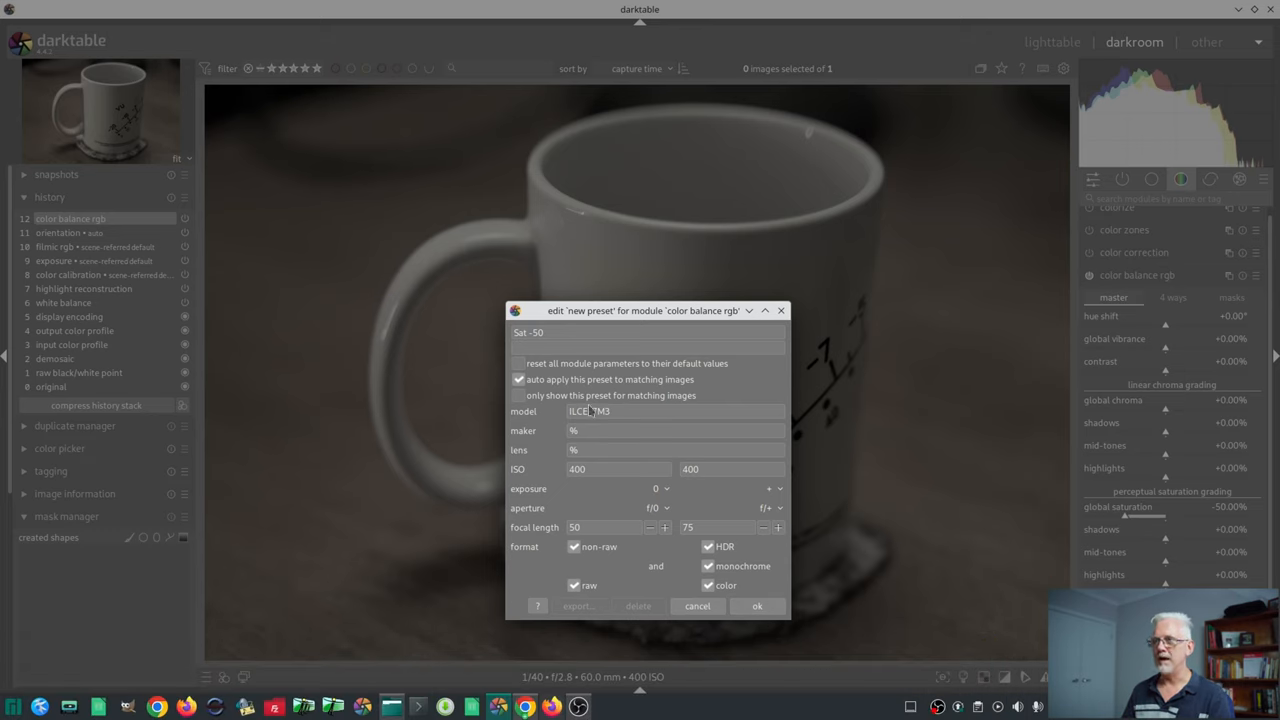
pyautogui.moveTo(594, 474)
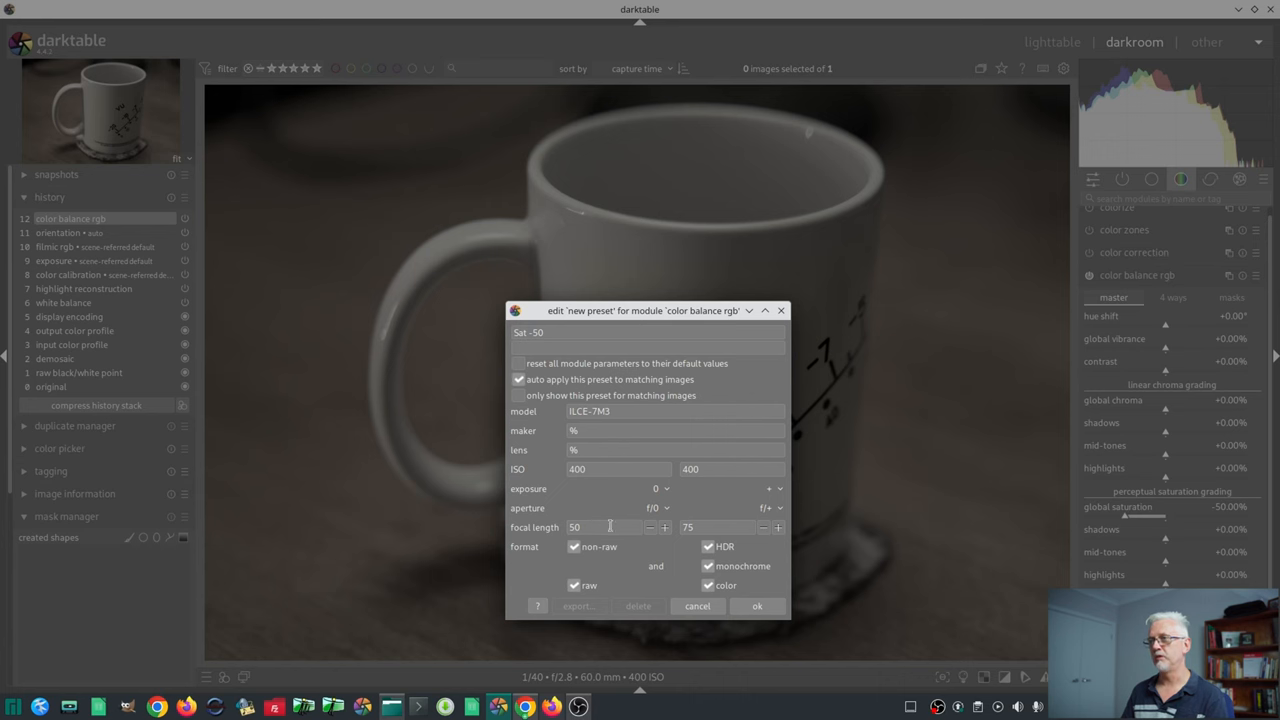
# - Save the Sat -50 preset and view the color balance rgb preset list that now includes it
pyautogui.click(756, 606)
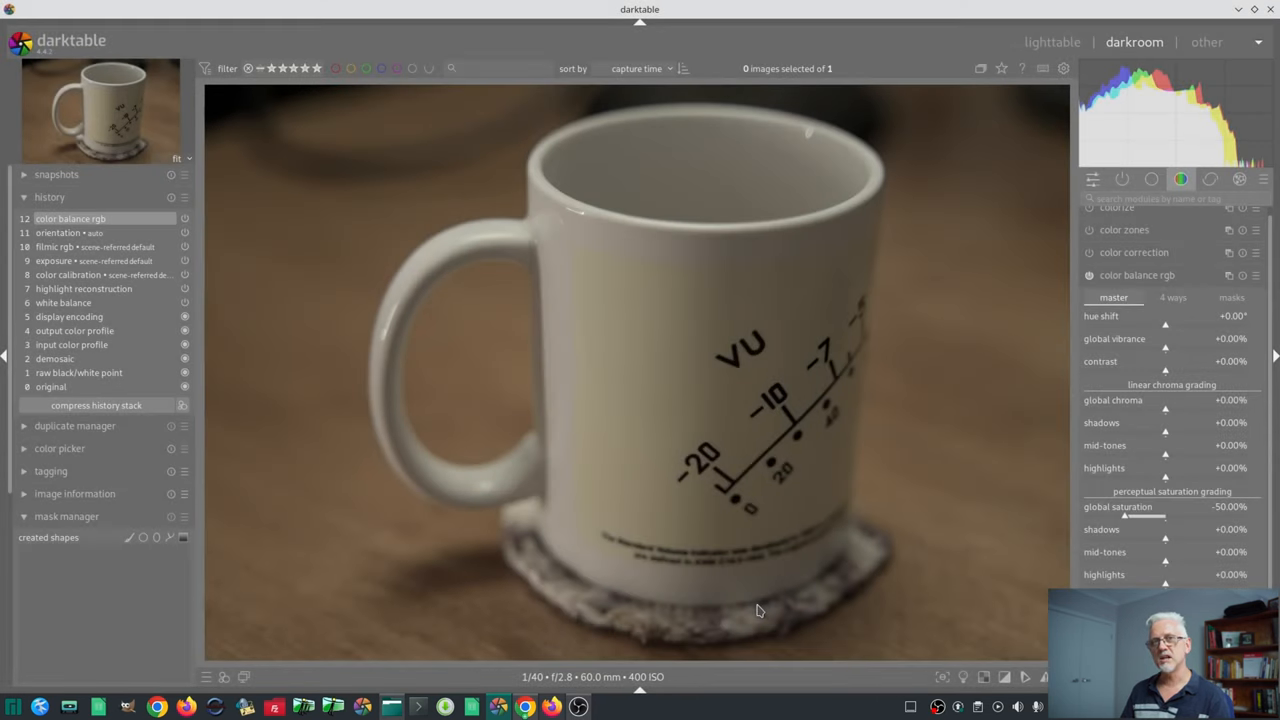
pyautogui.moveTo(1148, 288)
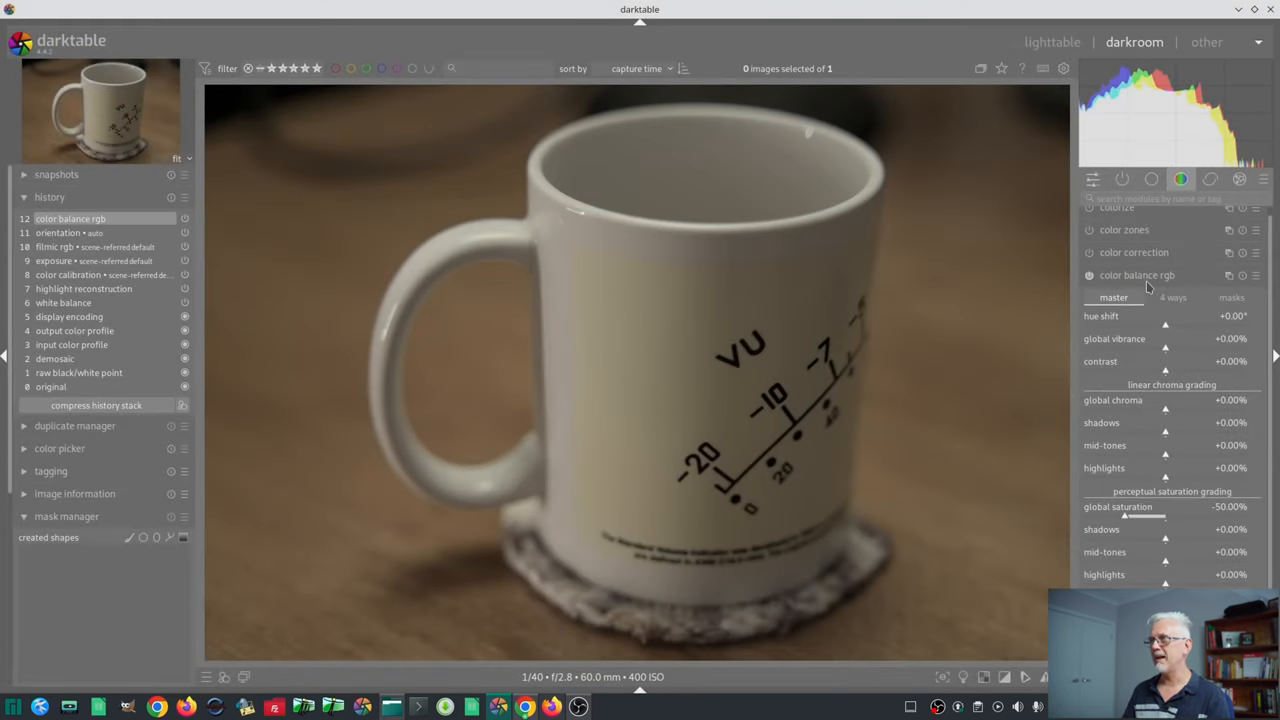
pyautogui.moveTo(1136, 276)
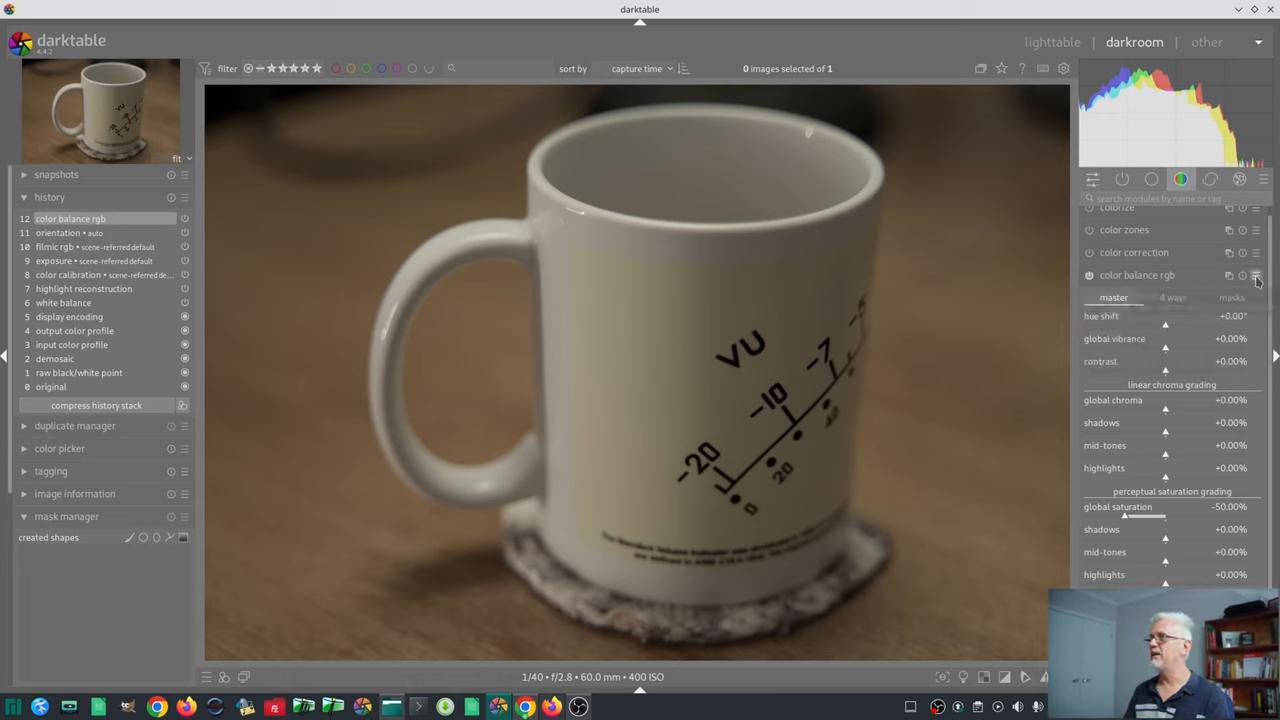
pyautogui.click(1256, 276)
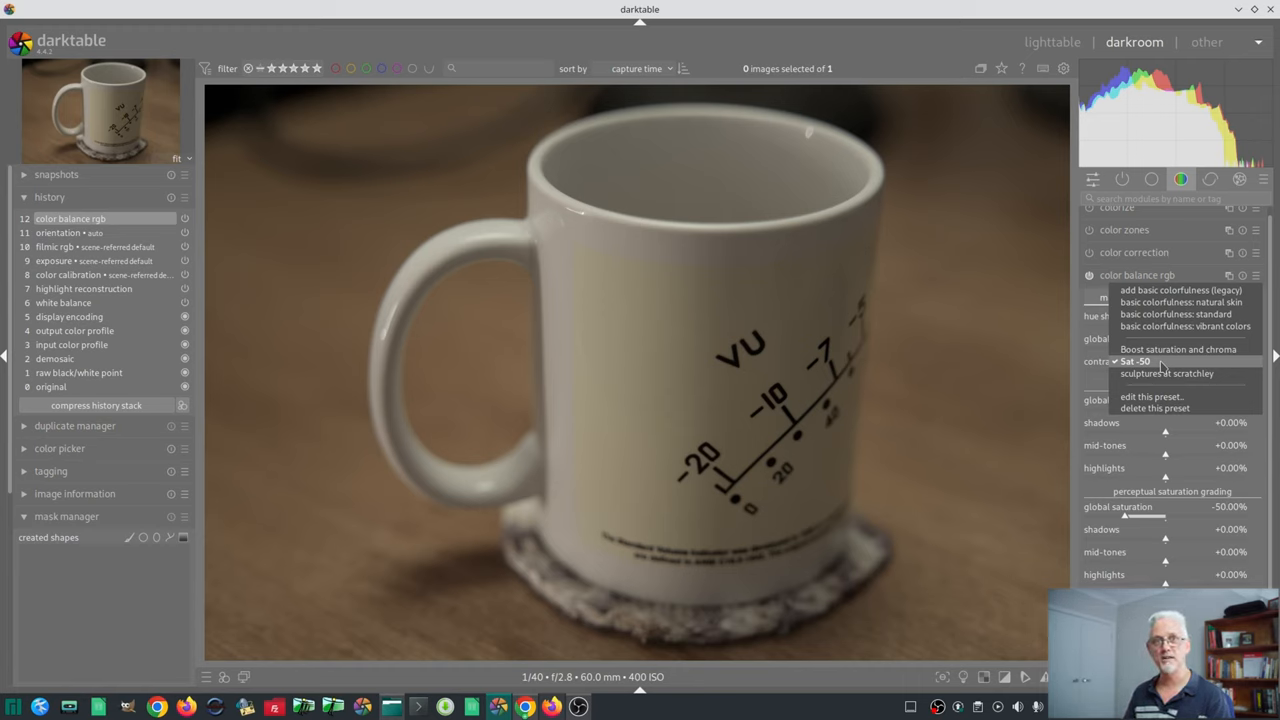
# - Reset color balance rgb, then raise global saturation, vibrance and chroma and shift hue toward magenta
pyautogui.click(1136, 360)
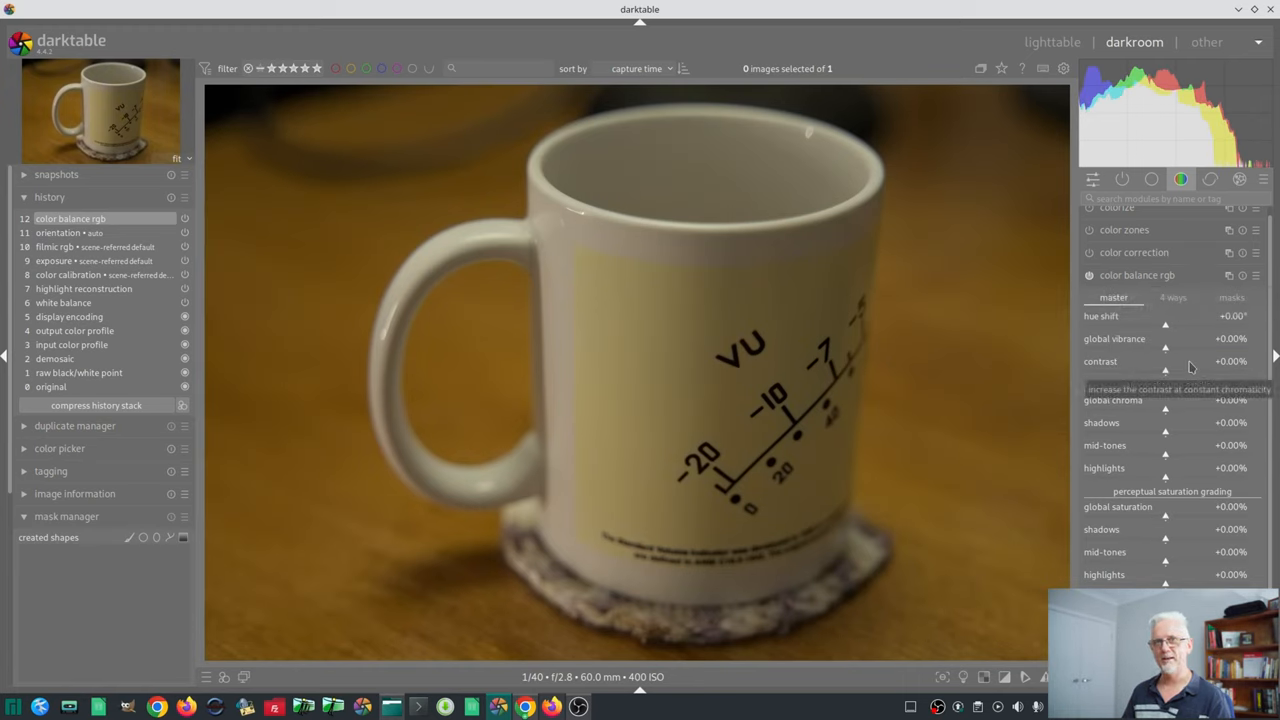
pyautogui.moveTo(1178, 528)
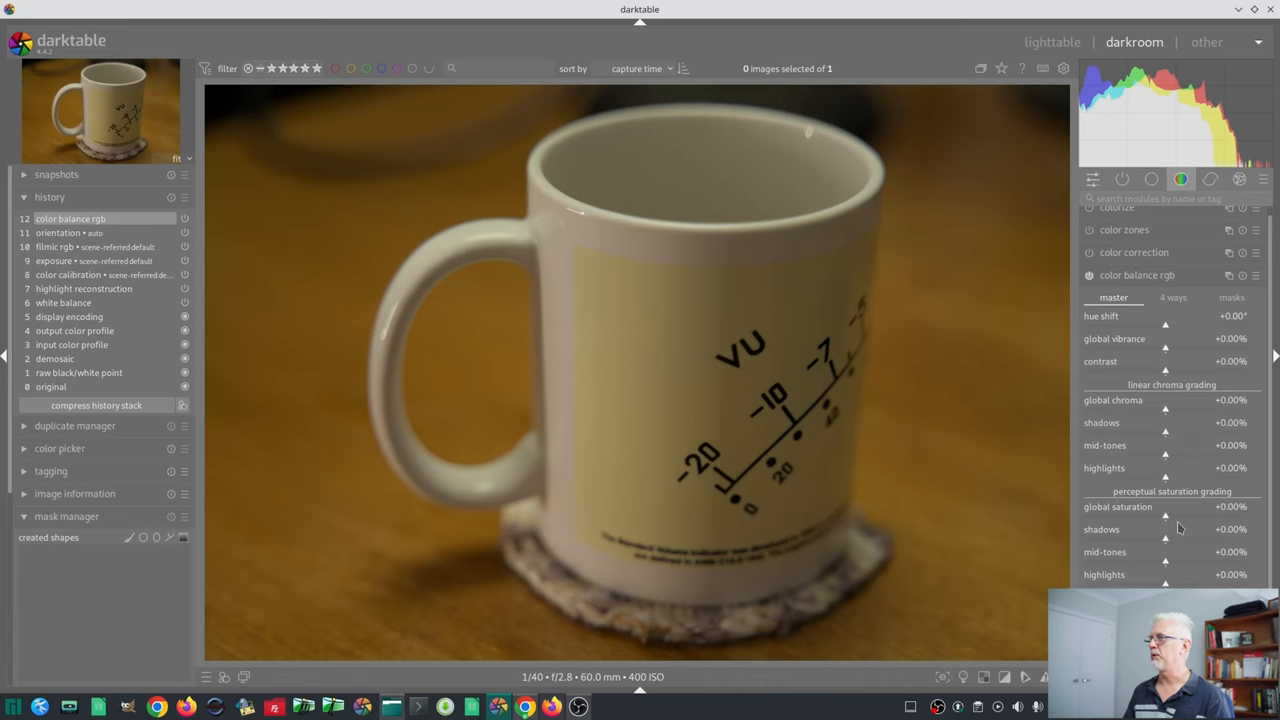
pyautogui.moveTo(1164, 516); pyautogui.dragTo(1178, 516)
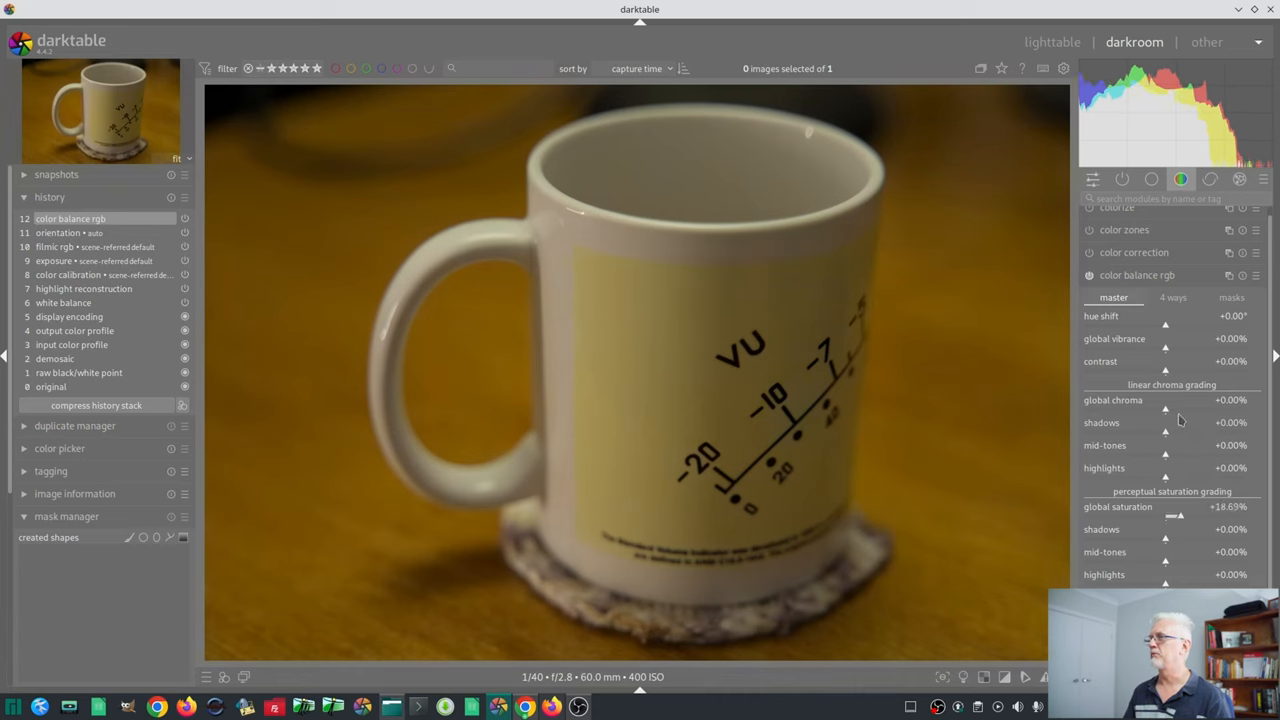
pyautogui.moveTo(1164, 338); pyautogui.dragTo(1180, 338)
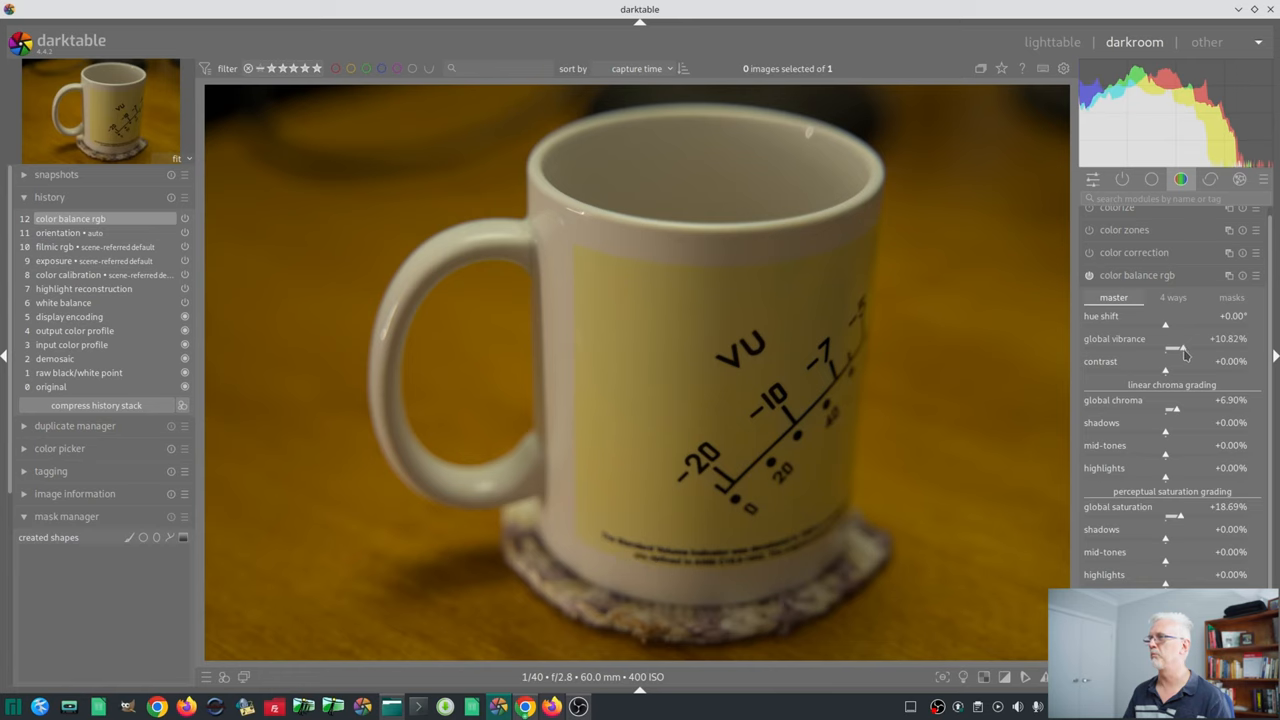
pyautogui.moveTo(1164, 324); pyautogui.dragTo(1136, 324)
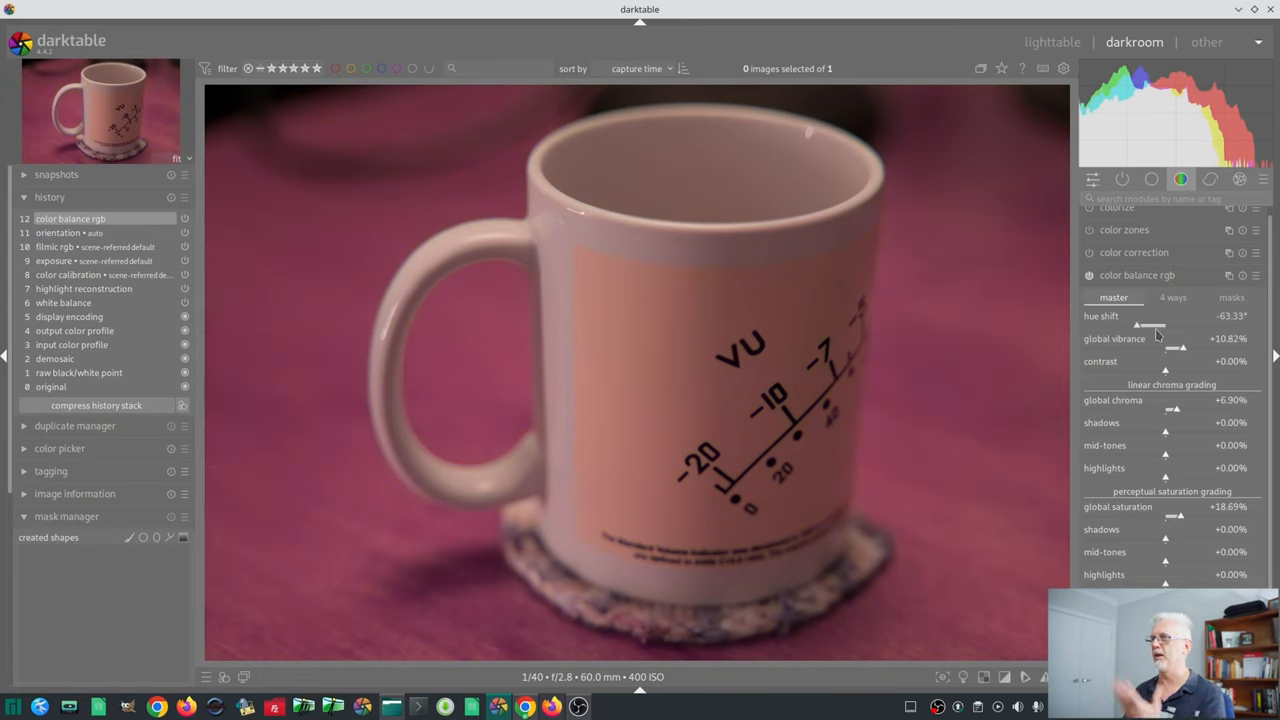
pyautogui.moveTo(1130, 360)
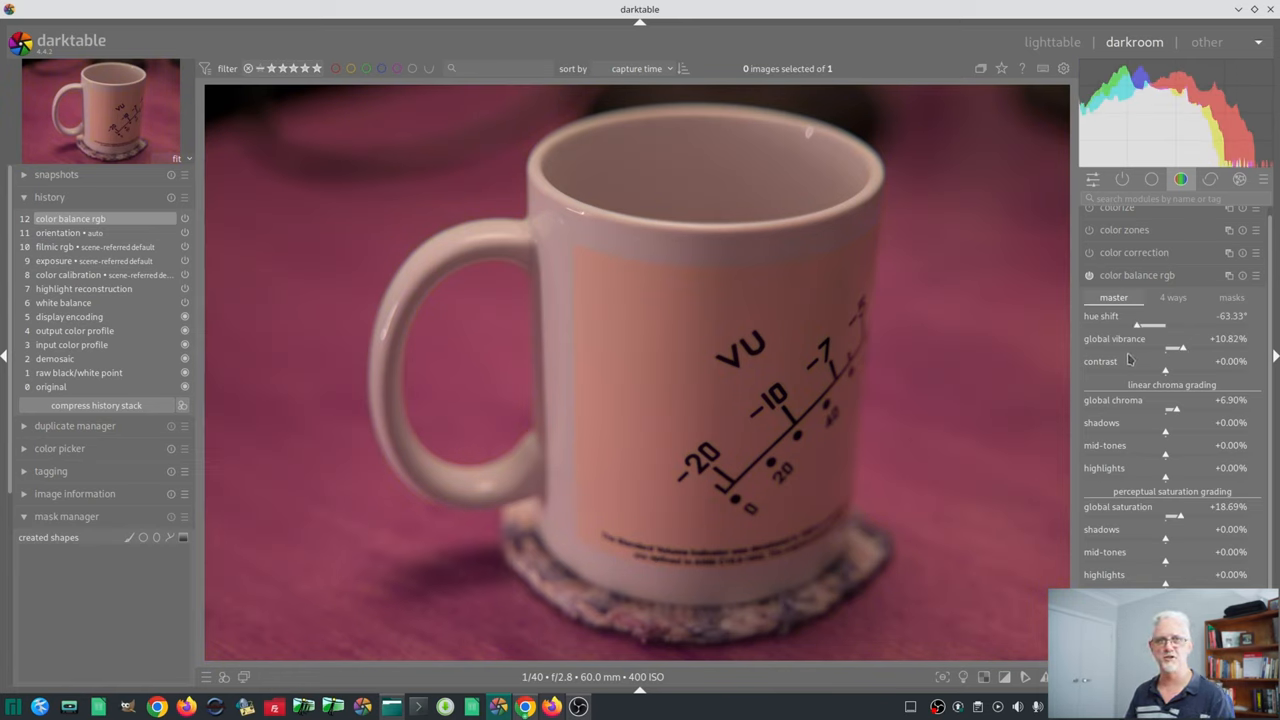
# - Store a new preset named 'Crazy' set to auto-apply to matching images
pyautogui.click(1242, 276)
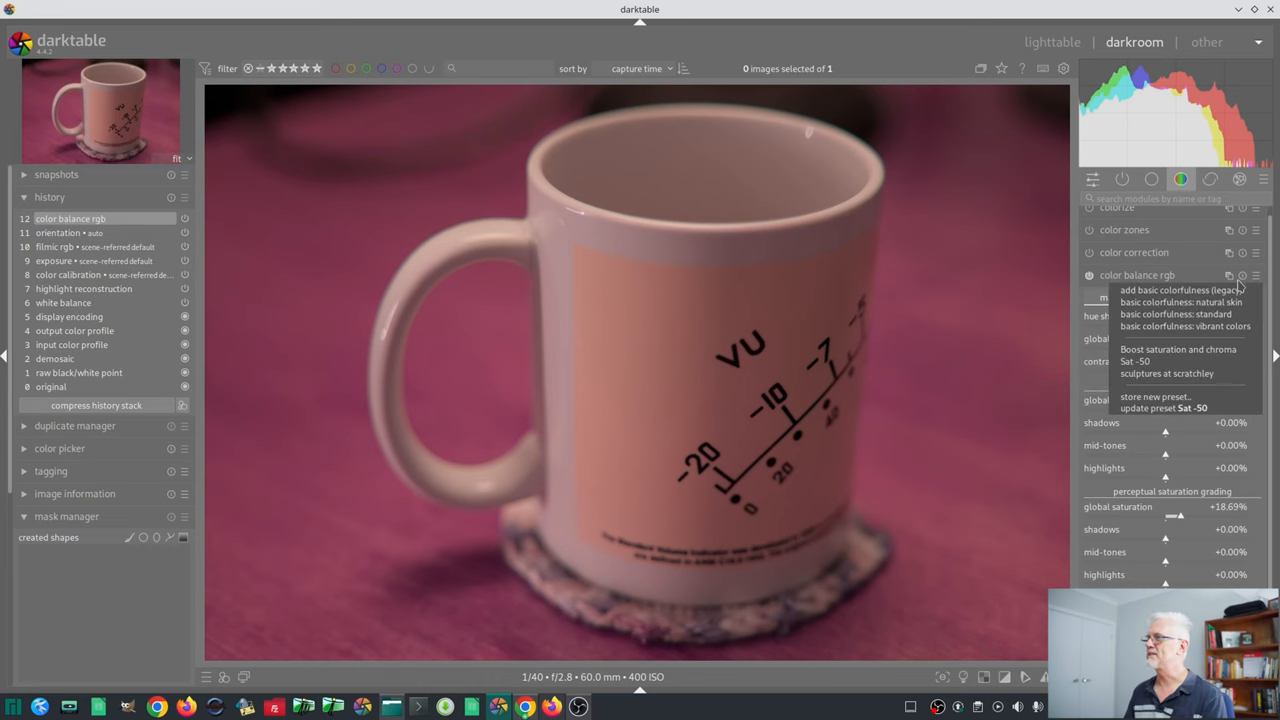
pyautogui.click(1156, 396)
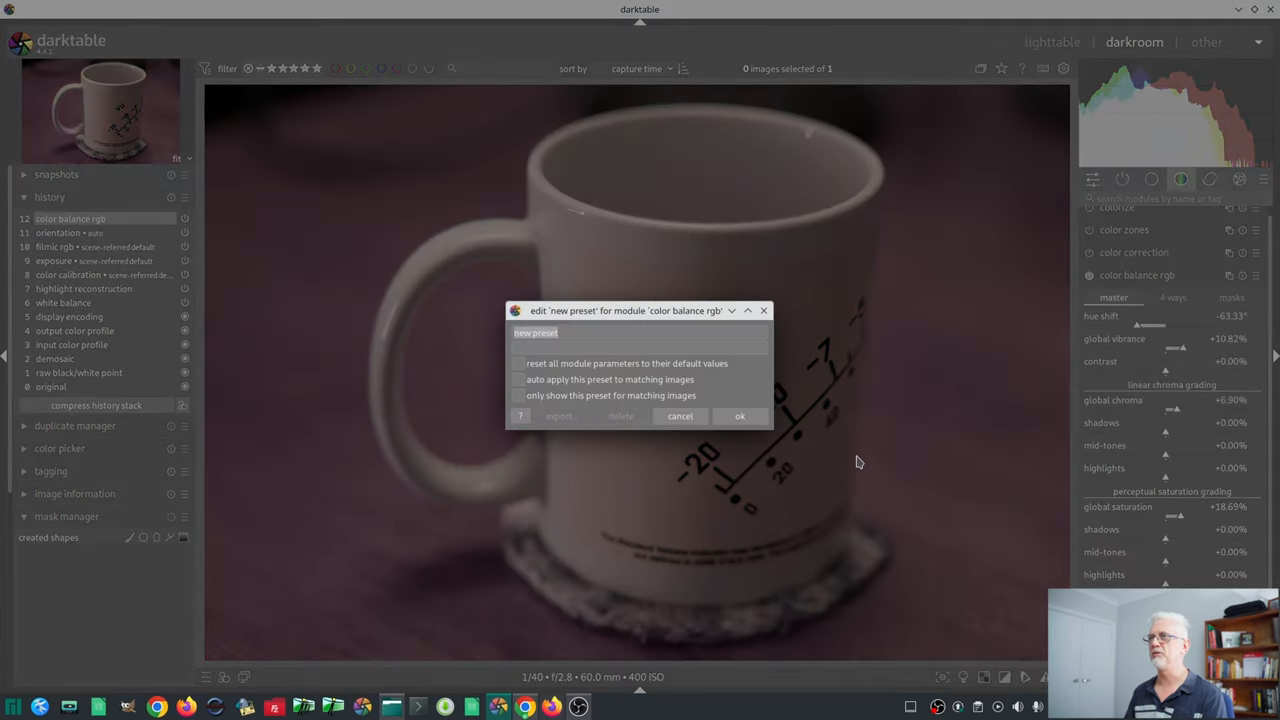
pyautogui.write('Craz')
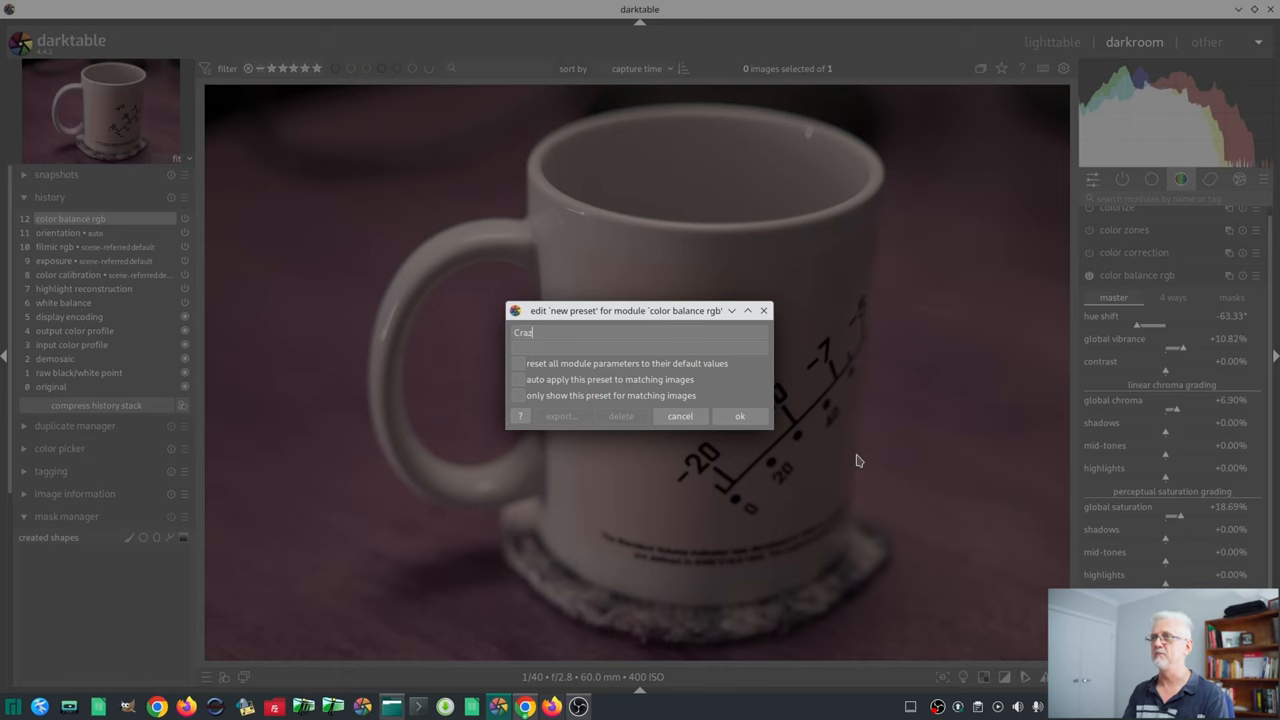
pyautogui.write('zy')
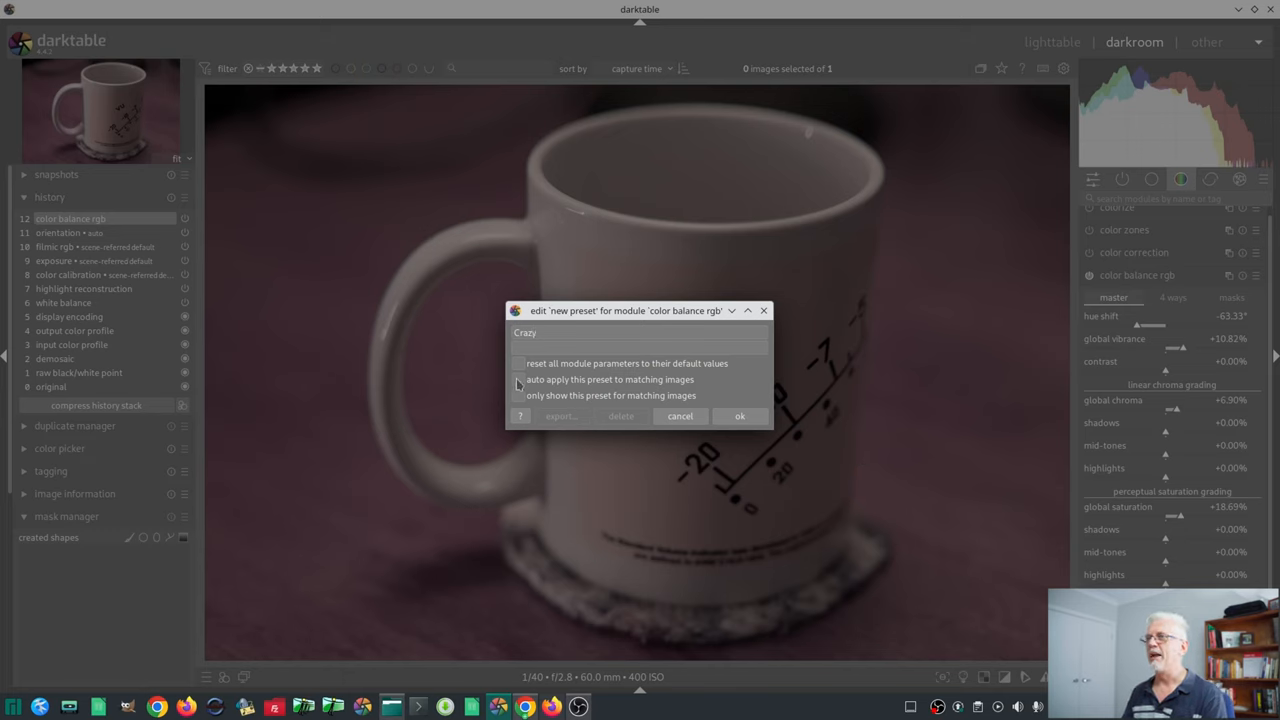
pyautogui.click(520, 380)
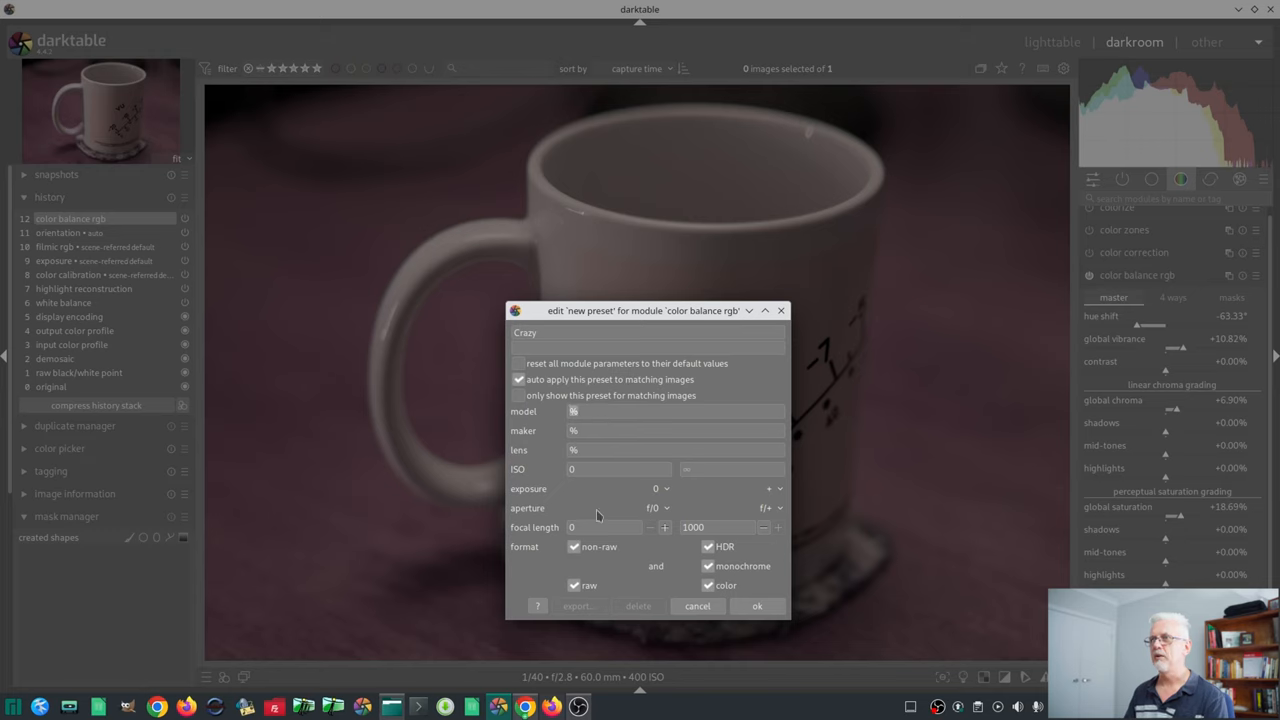
pyautogui.moveTo(600, 424)
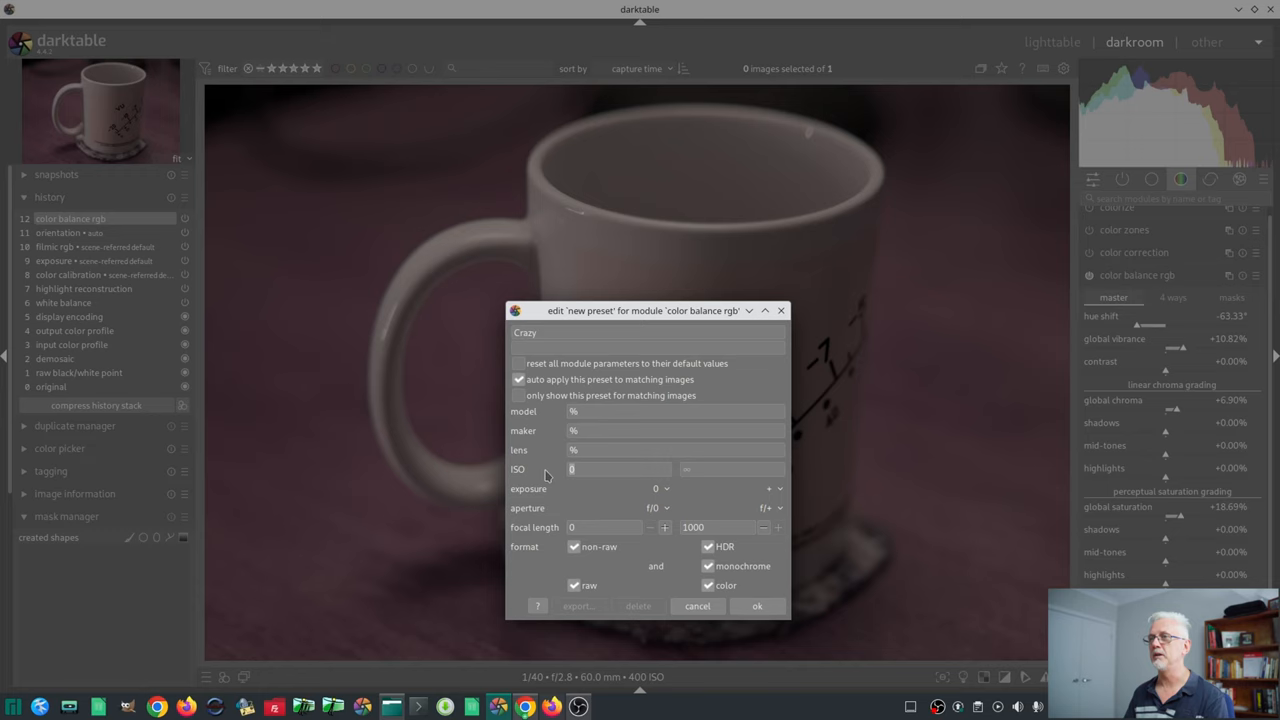
# - Restrict Crazy to ISO 400 and focal length 50–100, then save it
pyautogui.write('400')
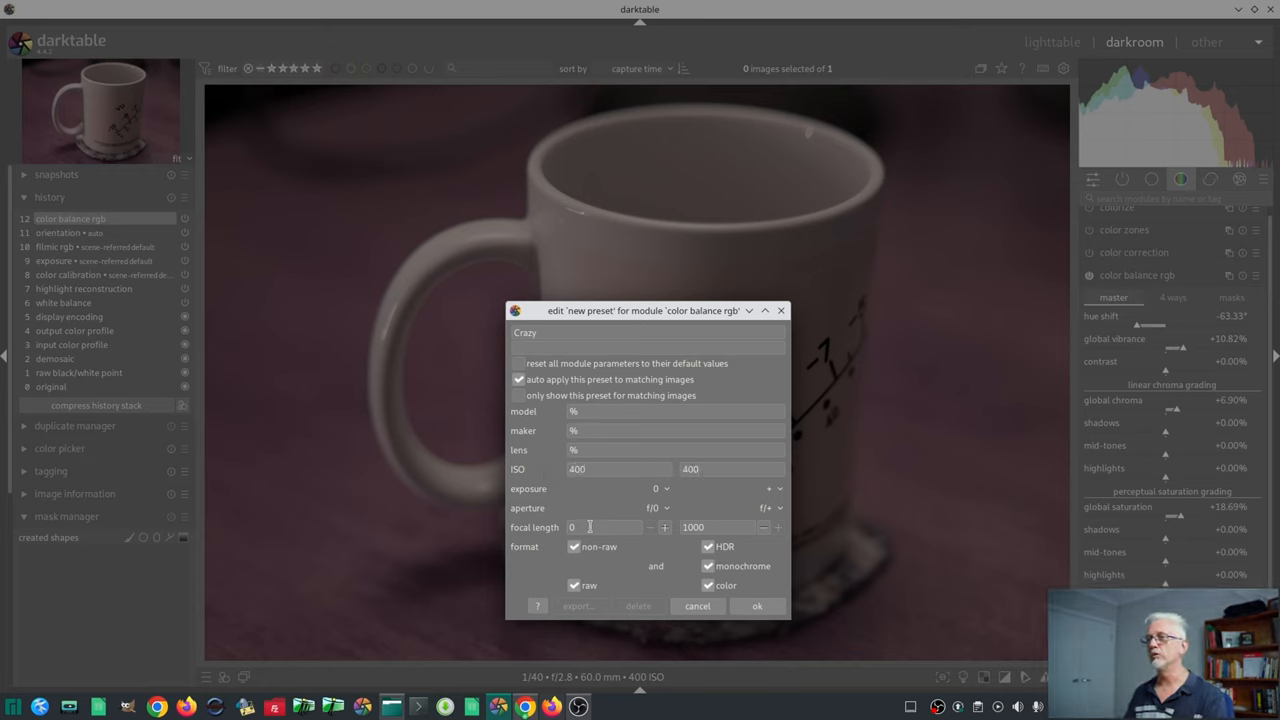
pyautogui.write('50')
pyautogui.write('100')
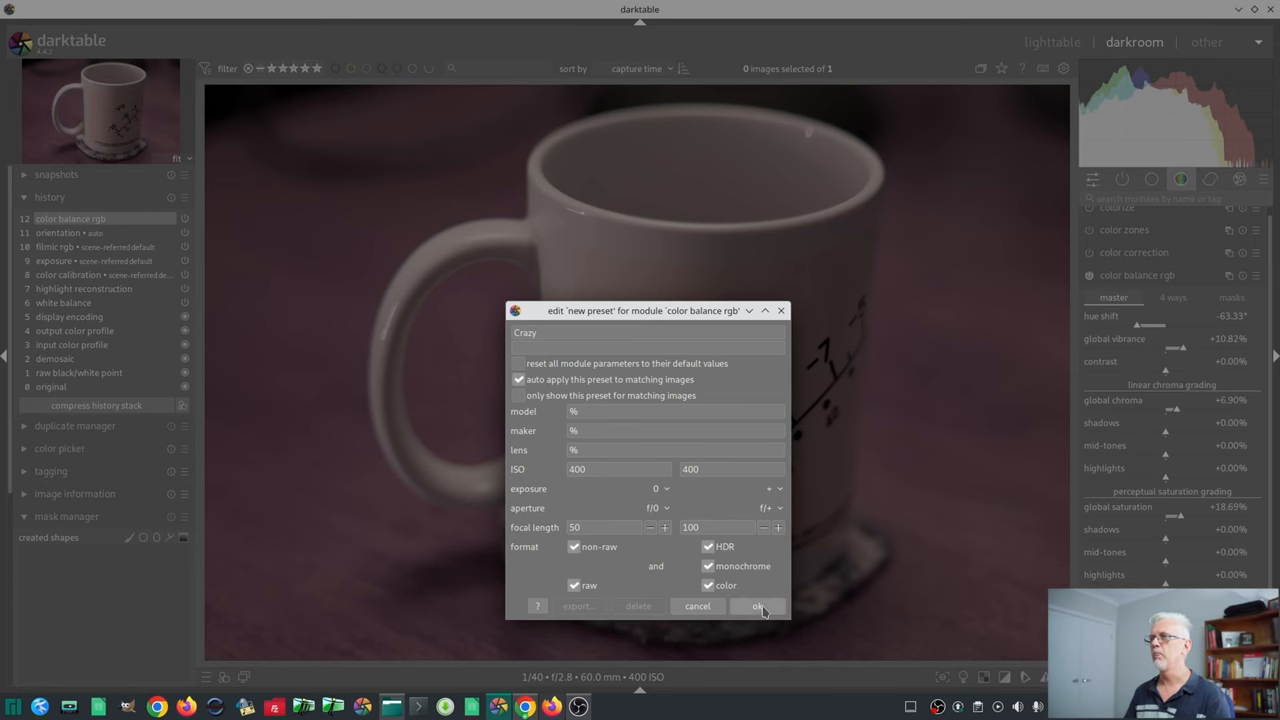
pyautogui.click(758, 606)
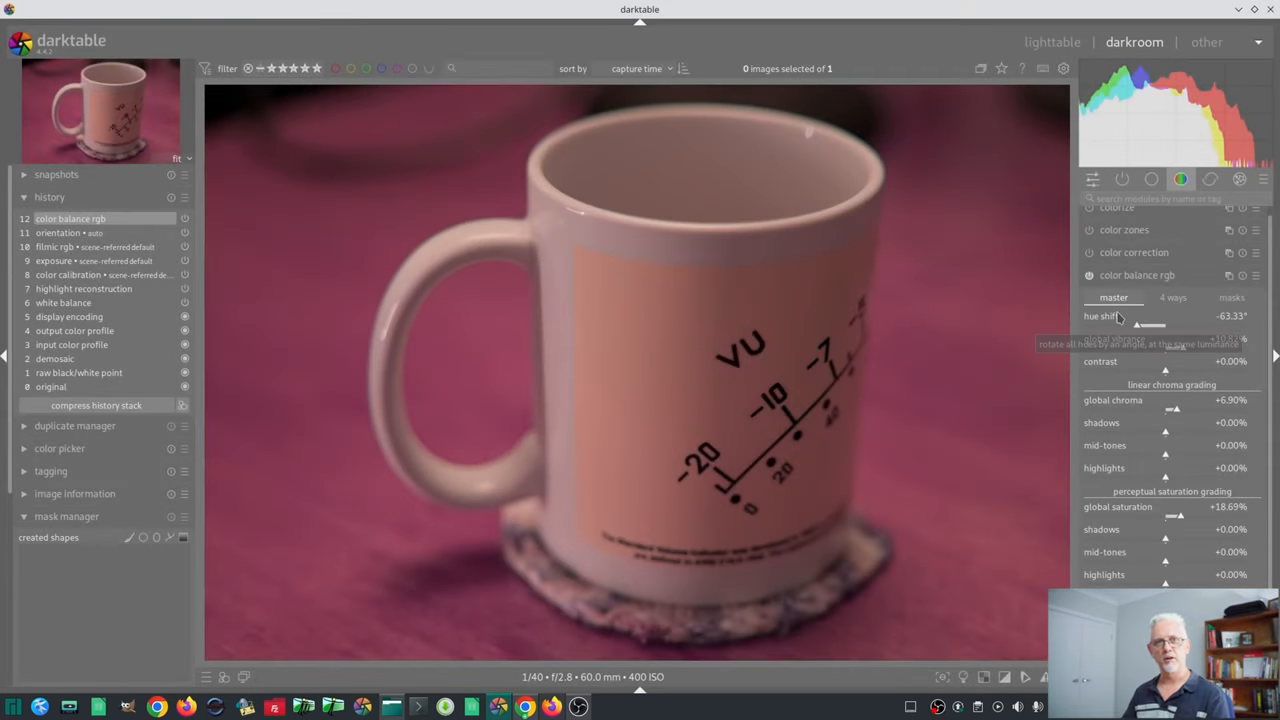
# - In lighttable, remove the mug photo from the library without deleting the file
pyautogui.click(1136, 276)
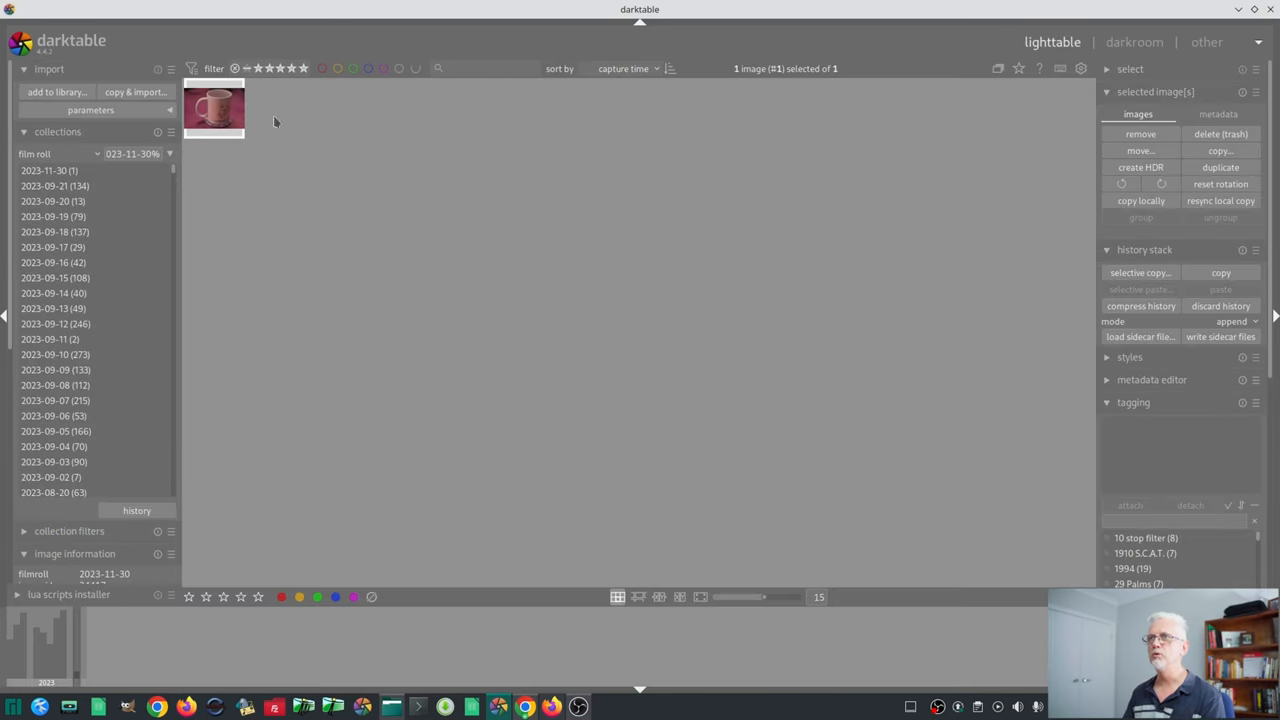
pyautogui.click(1140, 132)
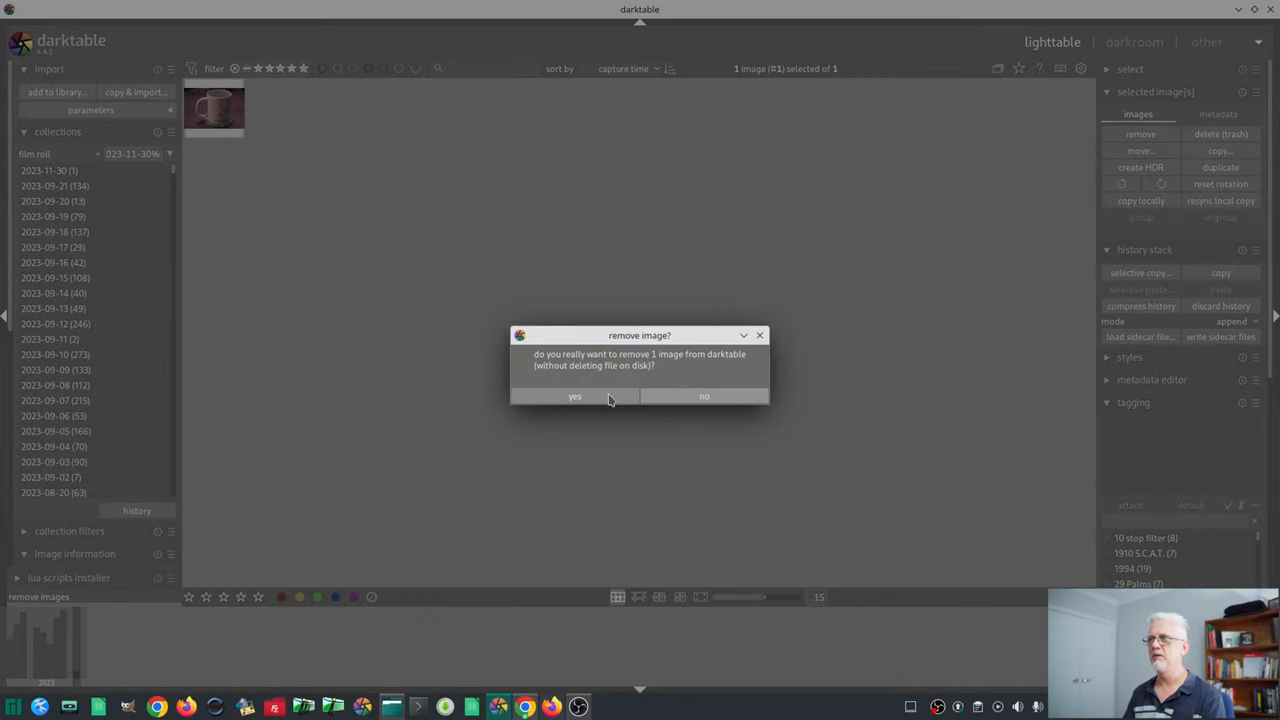
pyautogui.click(574, 396)
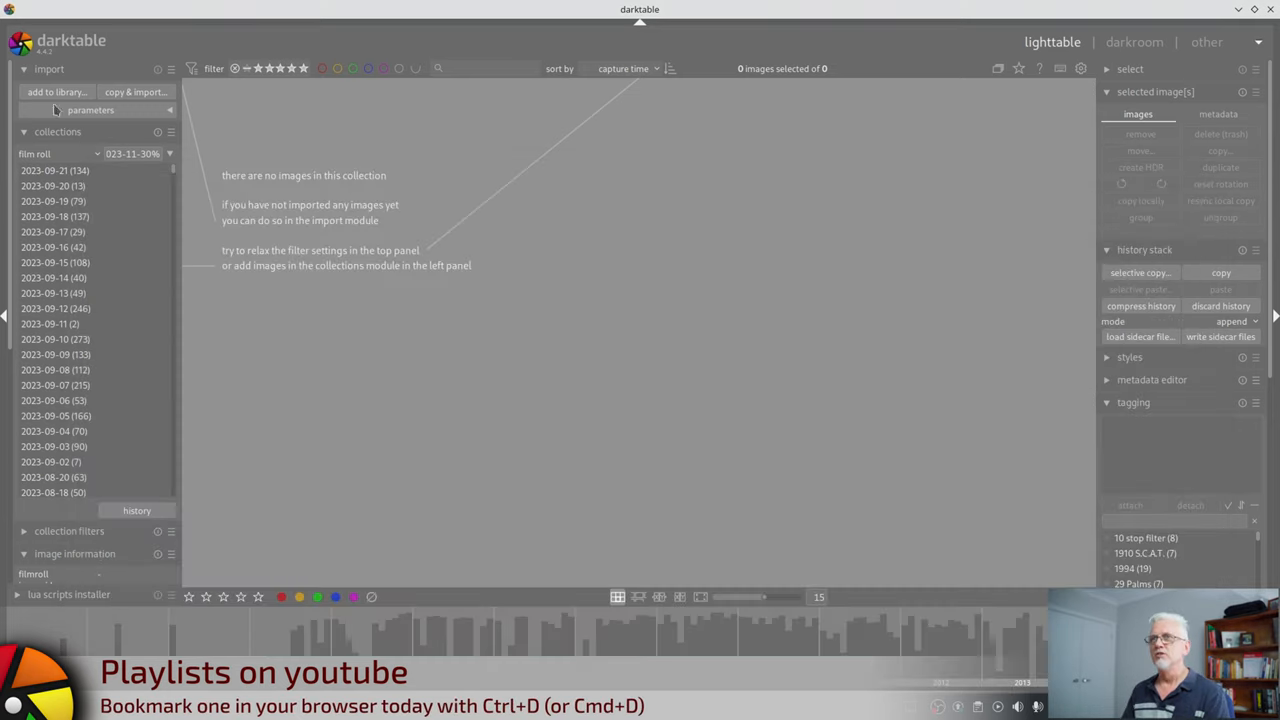
# - Re-import the mug photo via add to library so both presets auto-apply on opening
pyautogui.click(56, 92)
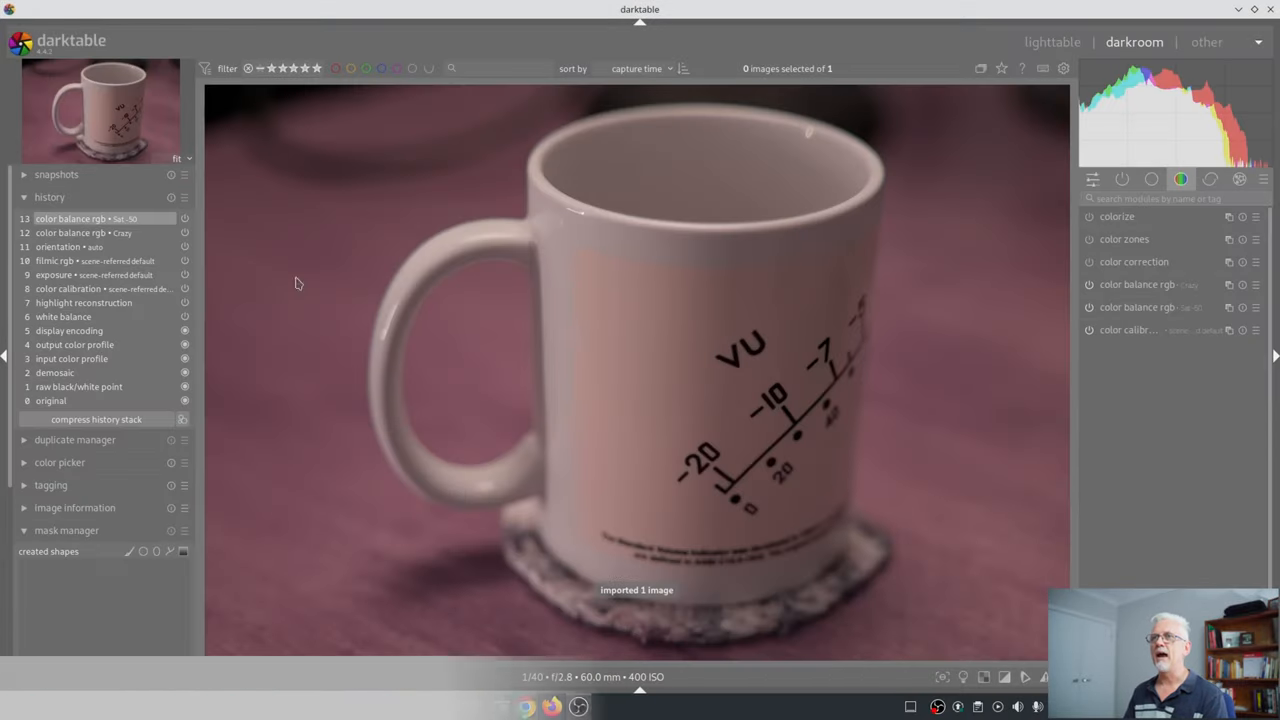
pyautogui.click(80, 232)
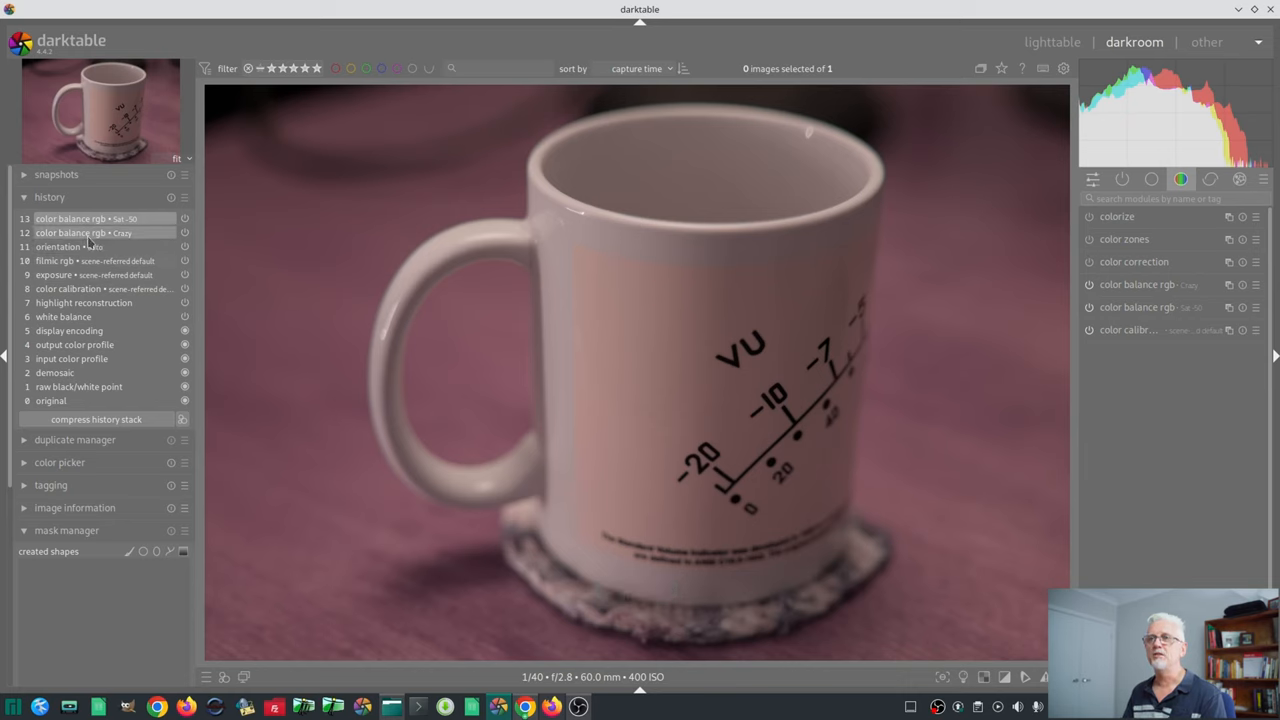
pyautogui.moveTo(70, 232)
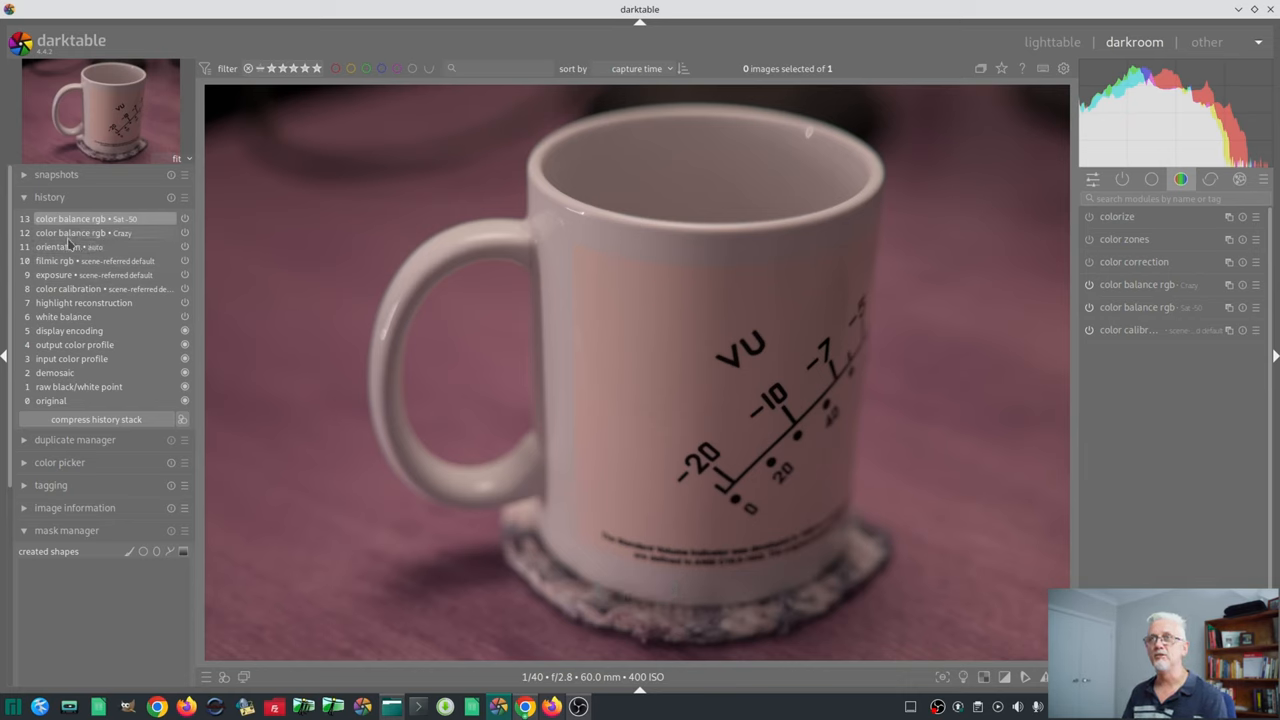
pyautogui.moveTo(84, 232)
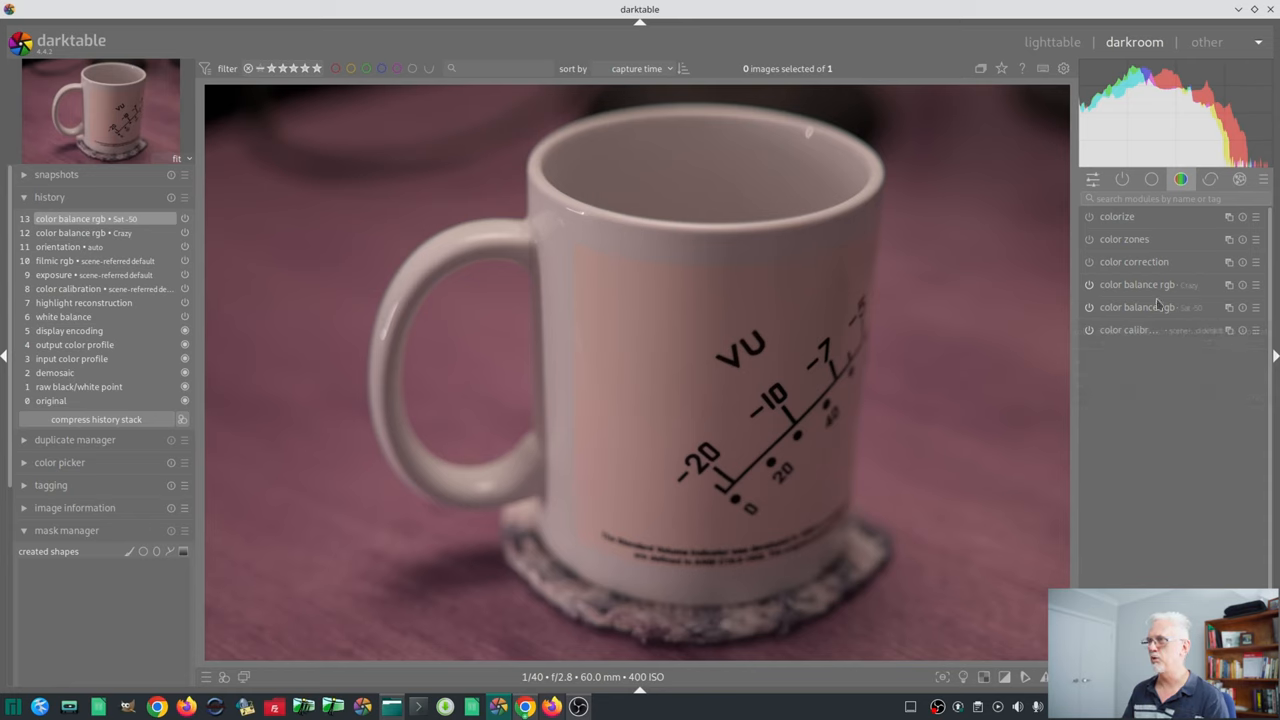
pyautogui.moveTo(1148, 320)
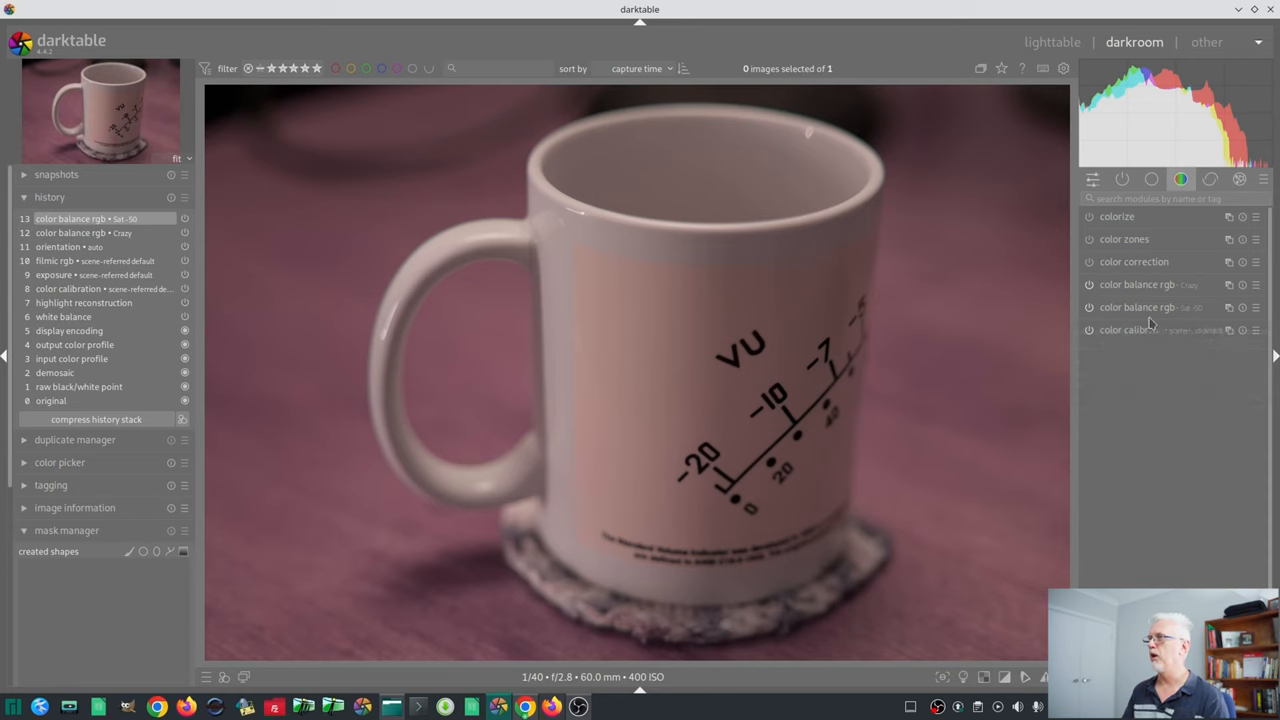
pyautogui.moveTo(1120, 316)
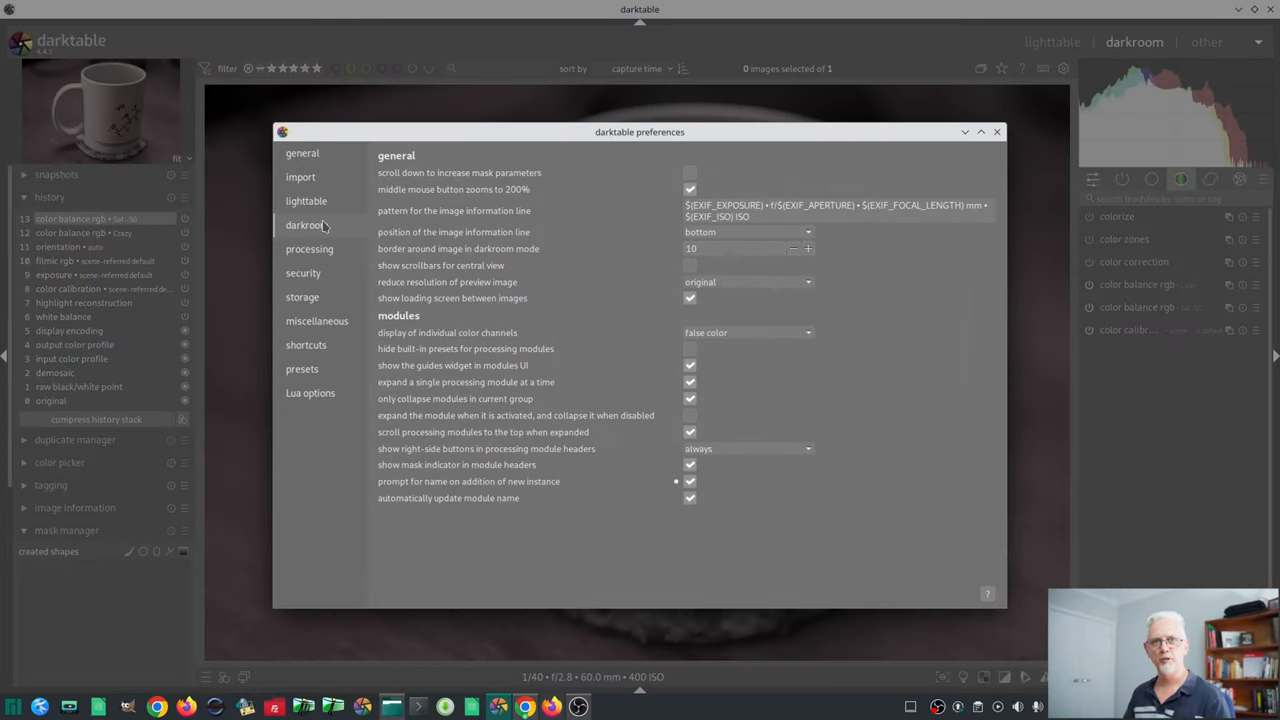
pyautogui.moveTo(436, 216)
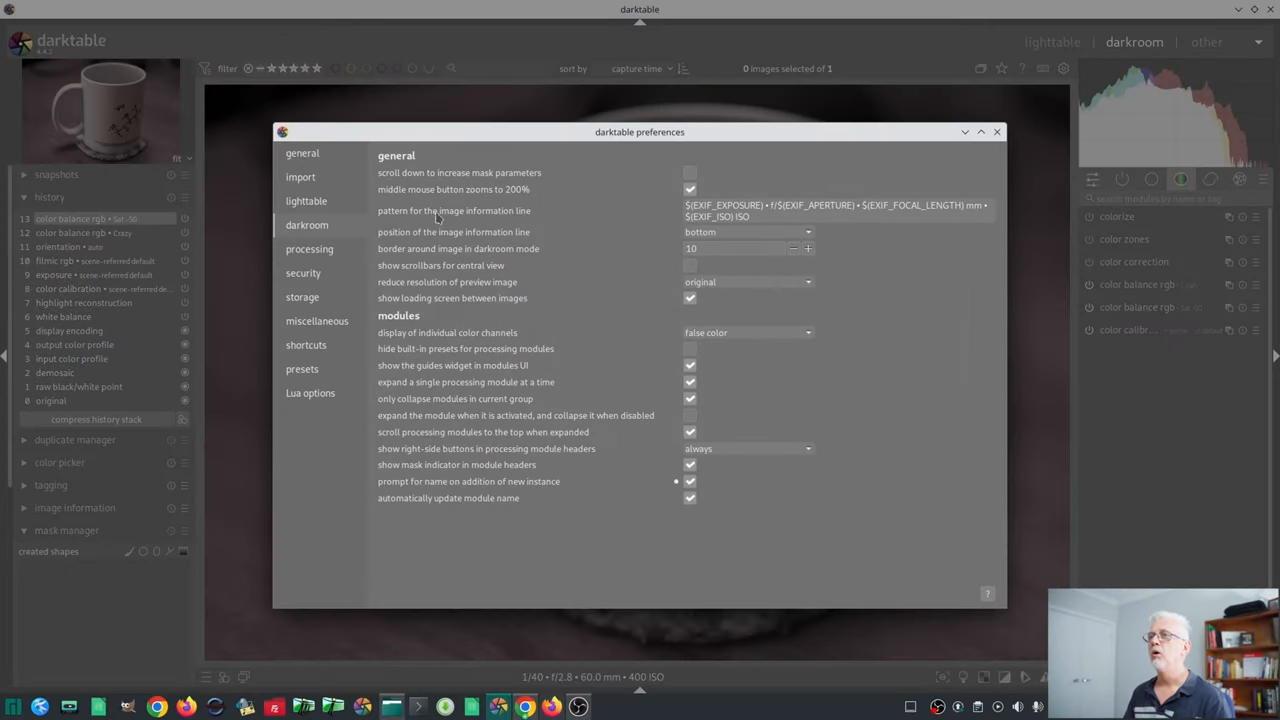
pyautogui.moveTo(456, 272)
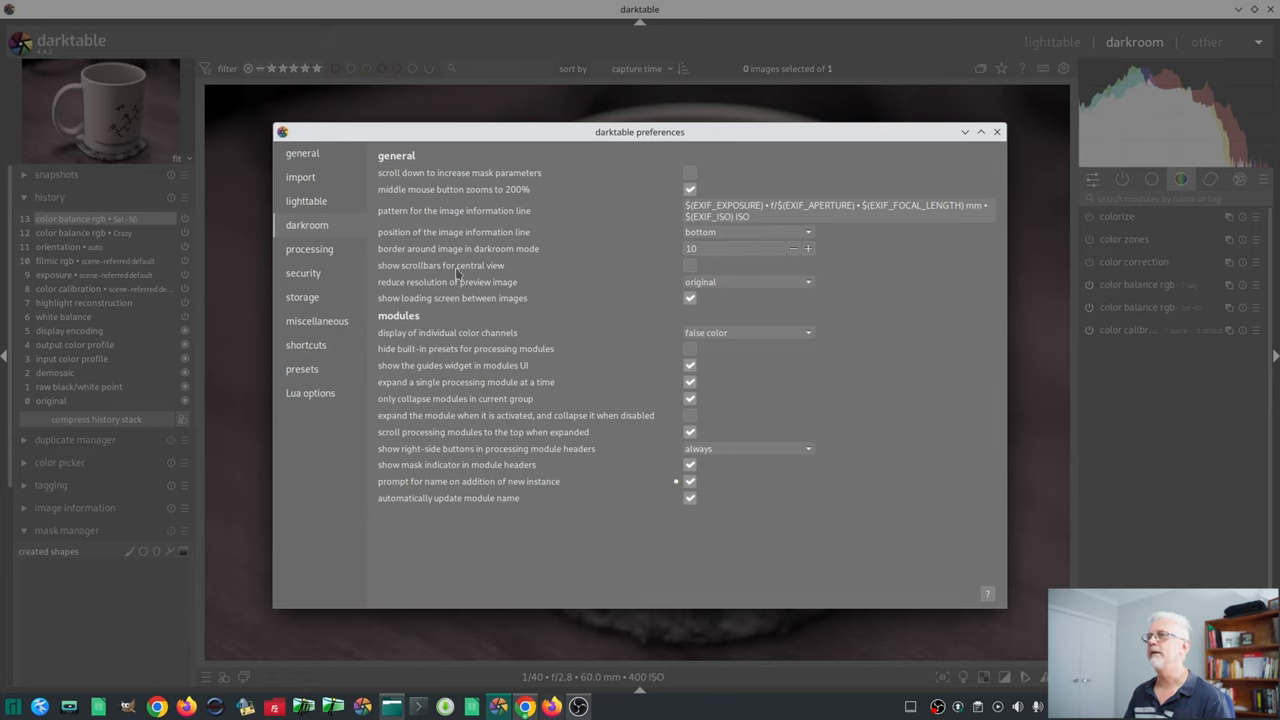
pyautogui.moveTo(442, 460)
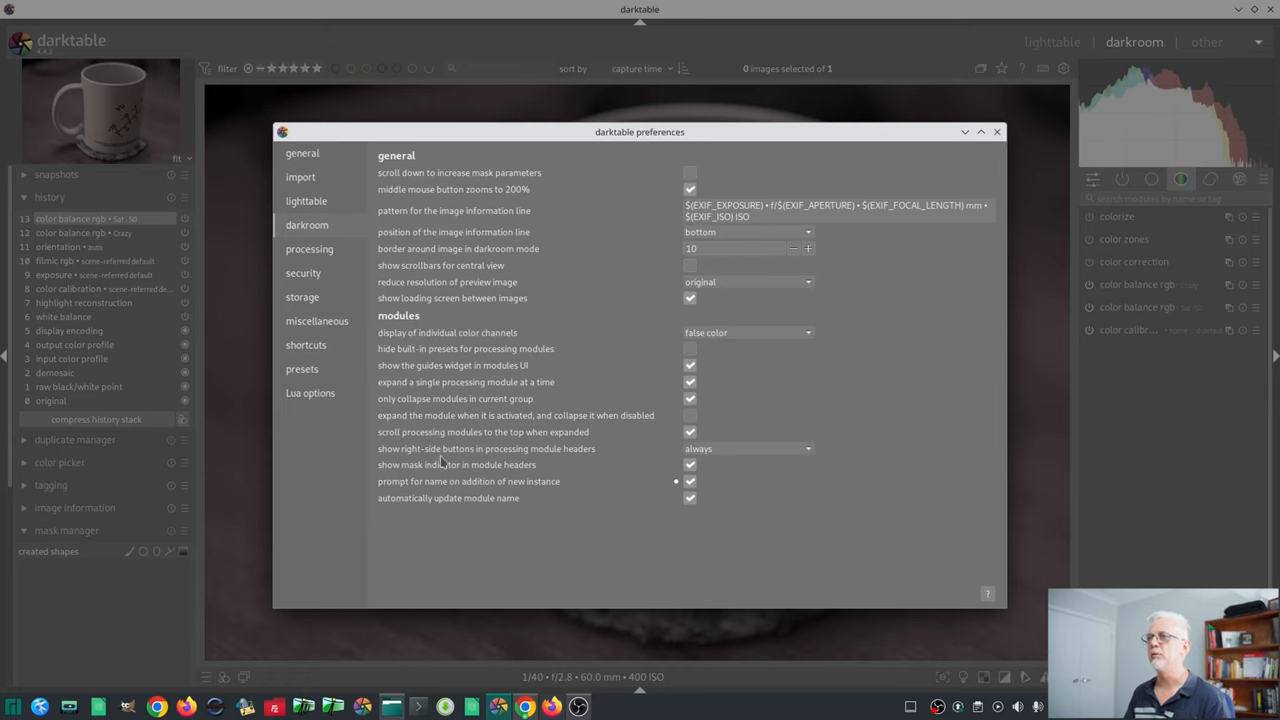
pyautogui.moveTo(464, 508)
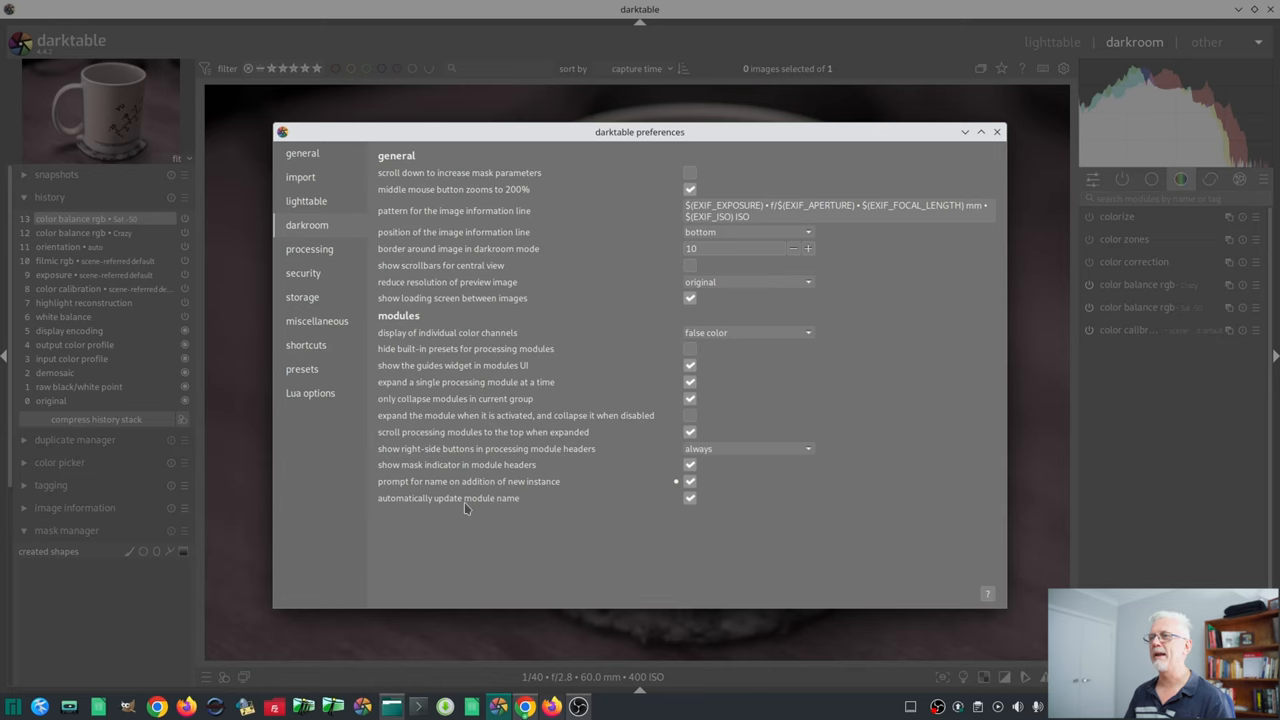
pyautogui.moveTo(488, 512)
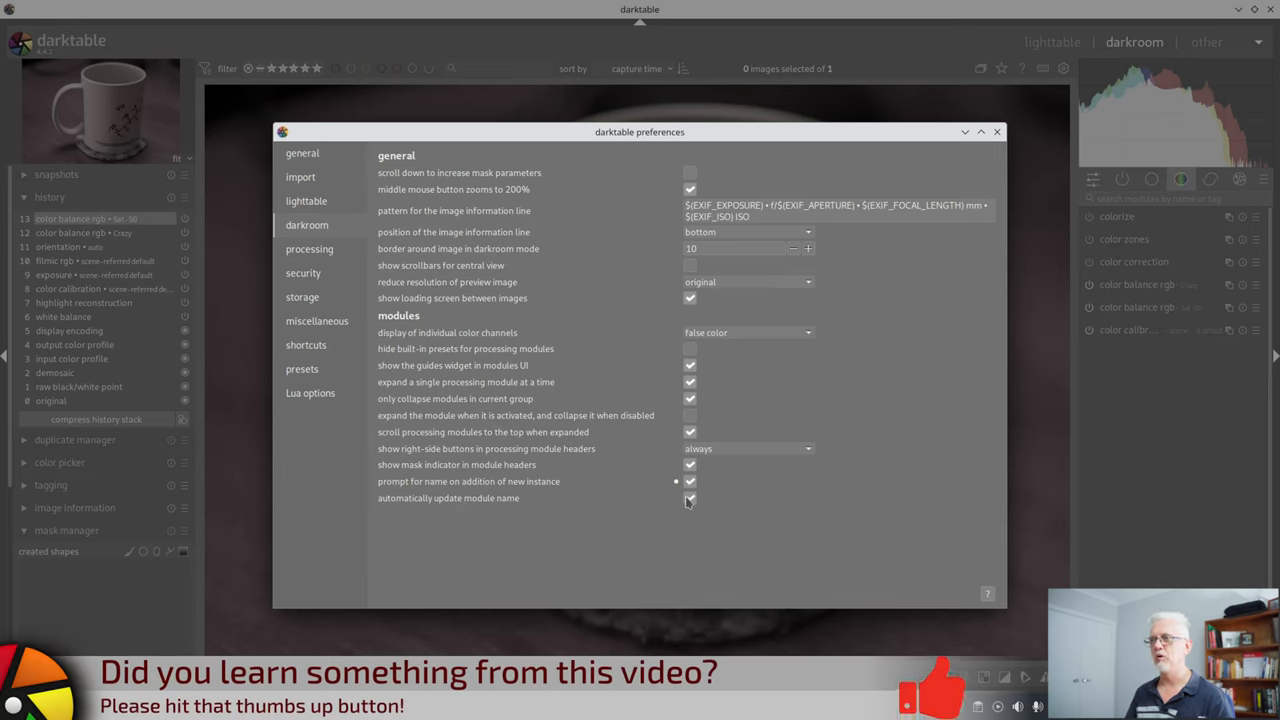
pyautogui.moveTo(688, 498)
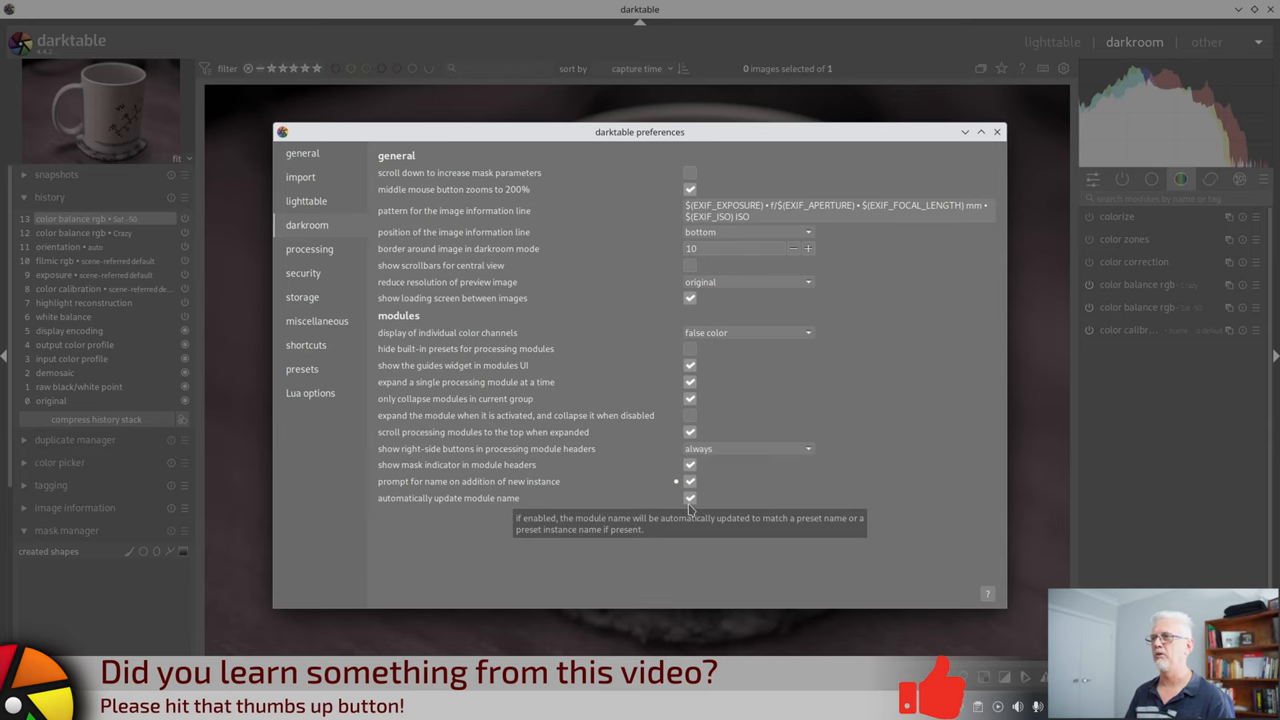
pyautogui.click(690, 498)
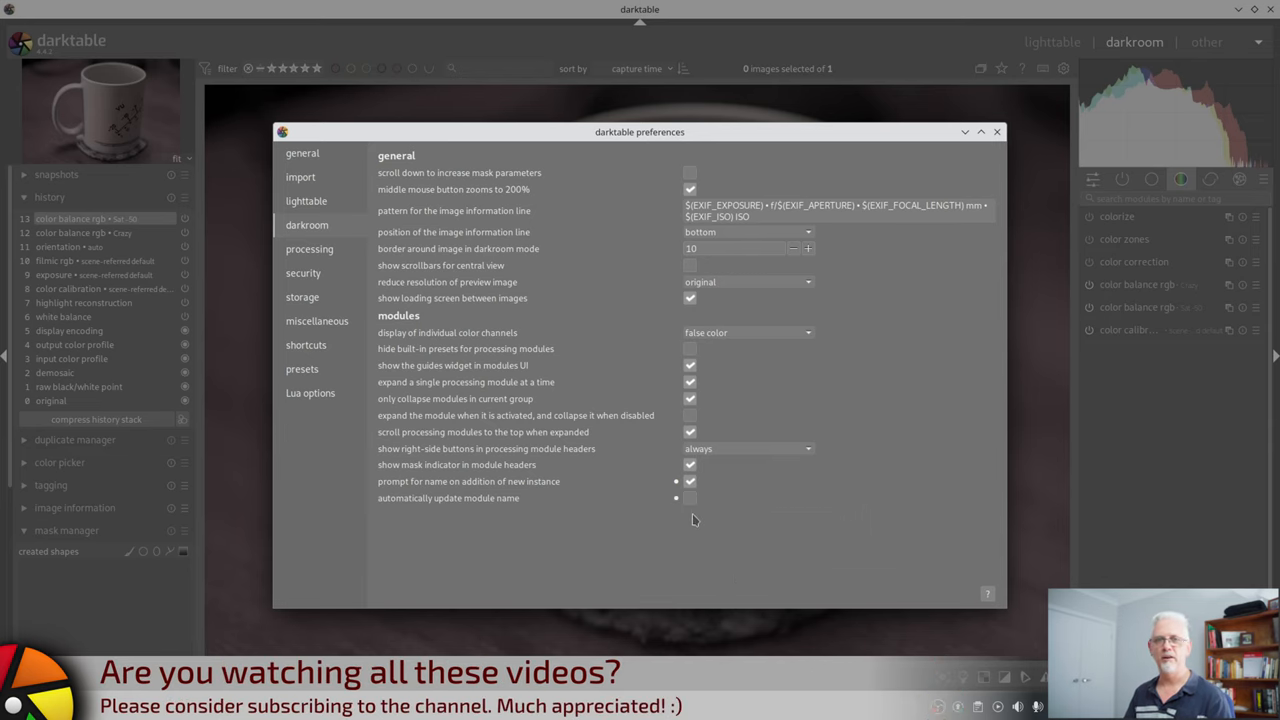
pyautogui.click(996, 132)
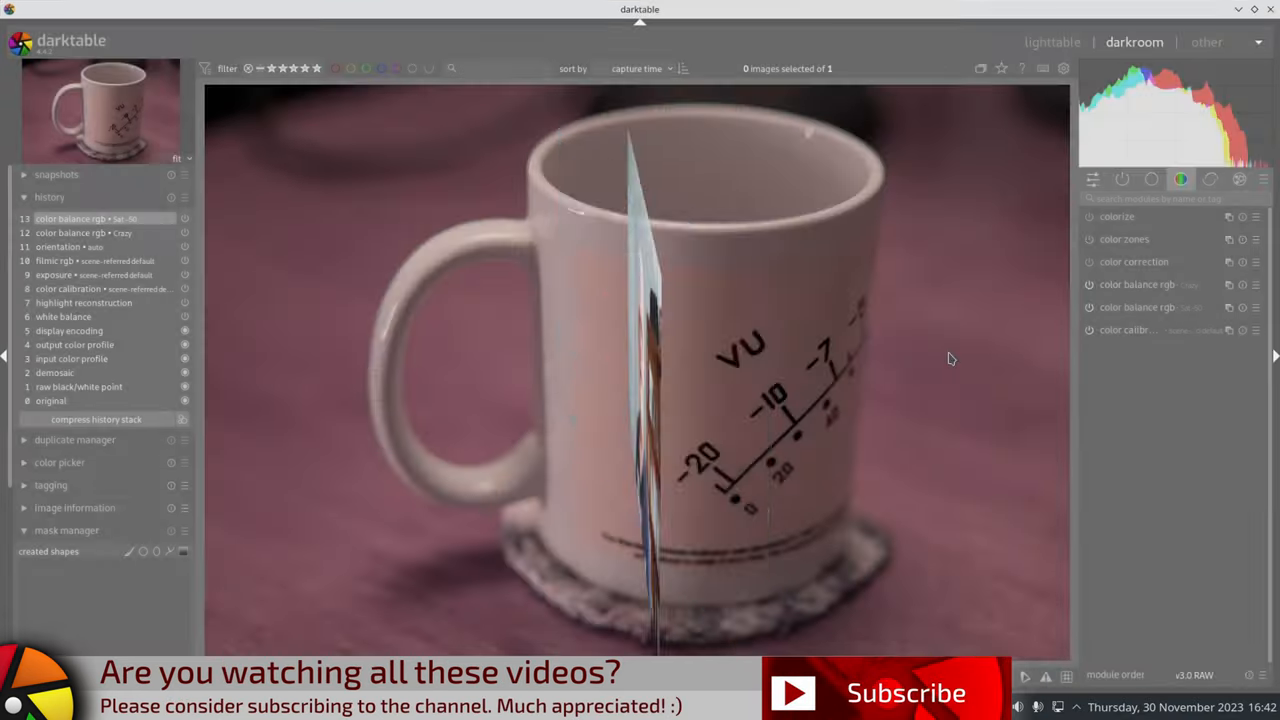